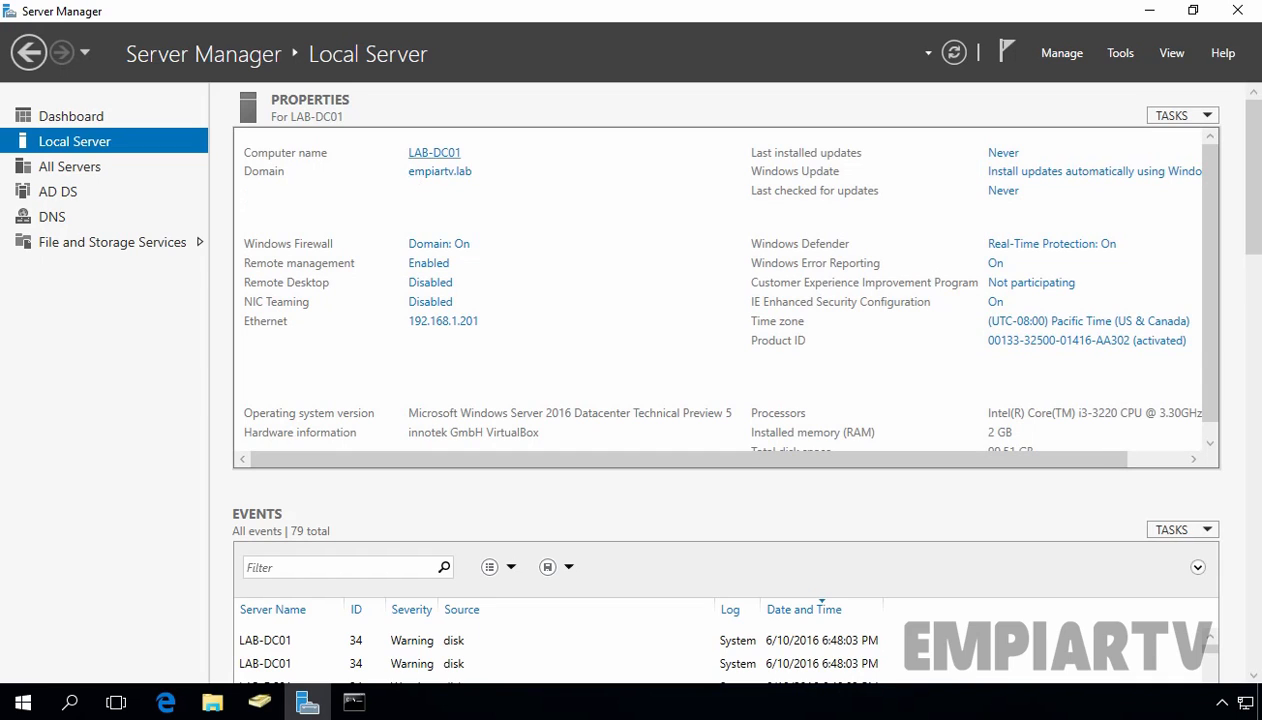
mouse_move(372, 184)
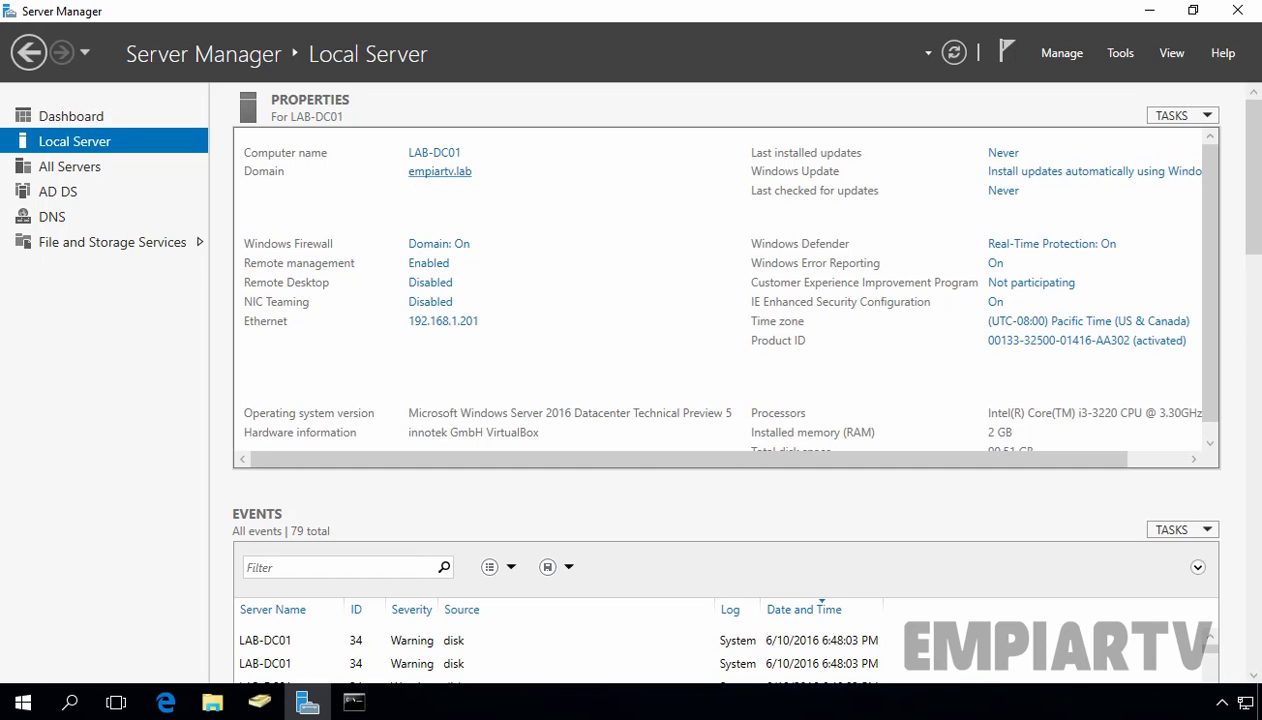
mouse_move(398, 354)
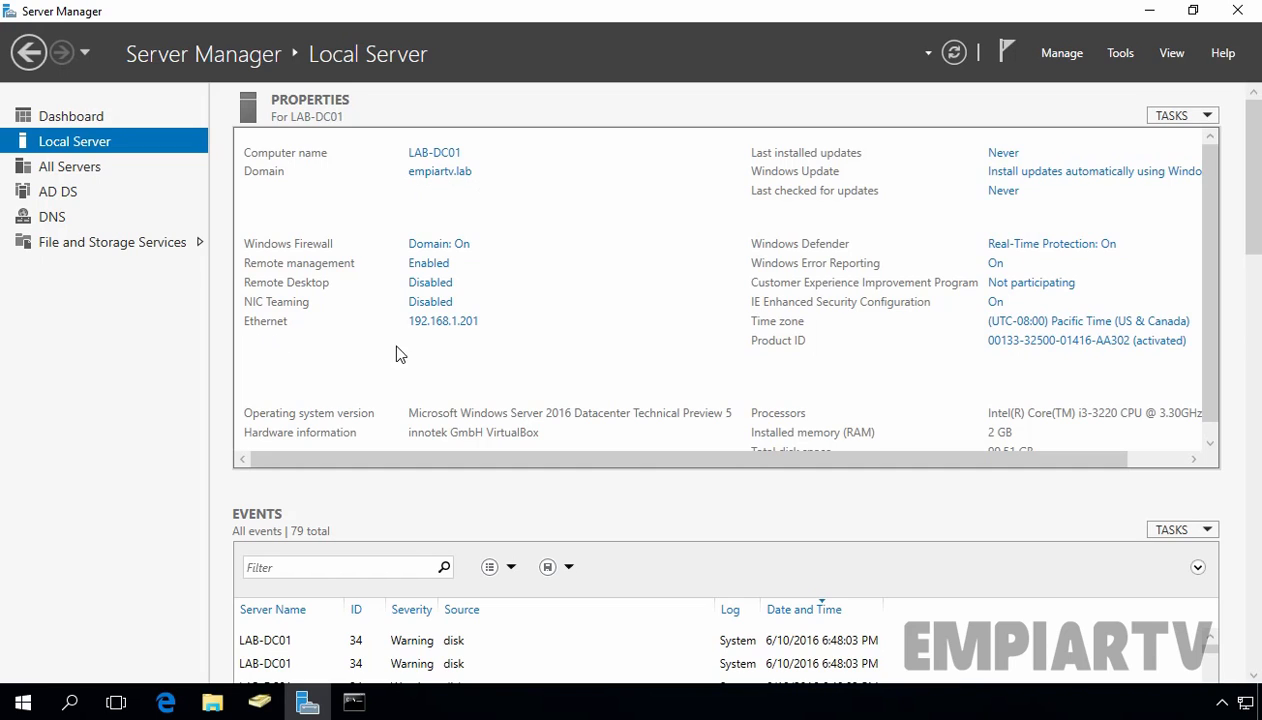
mouse_move(448, 340)
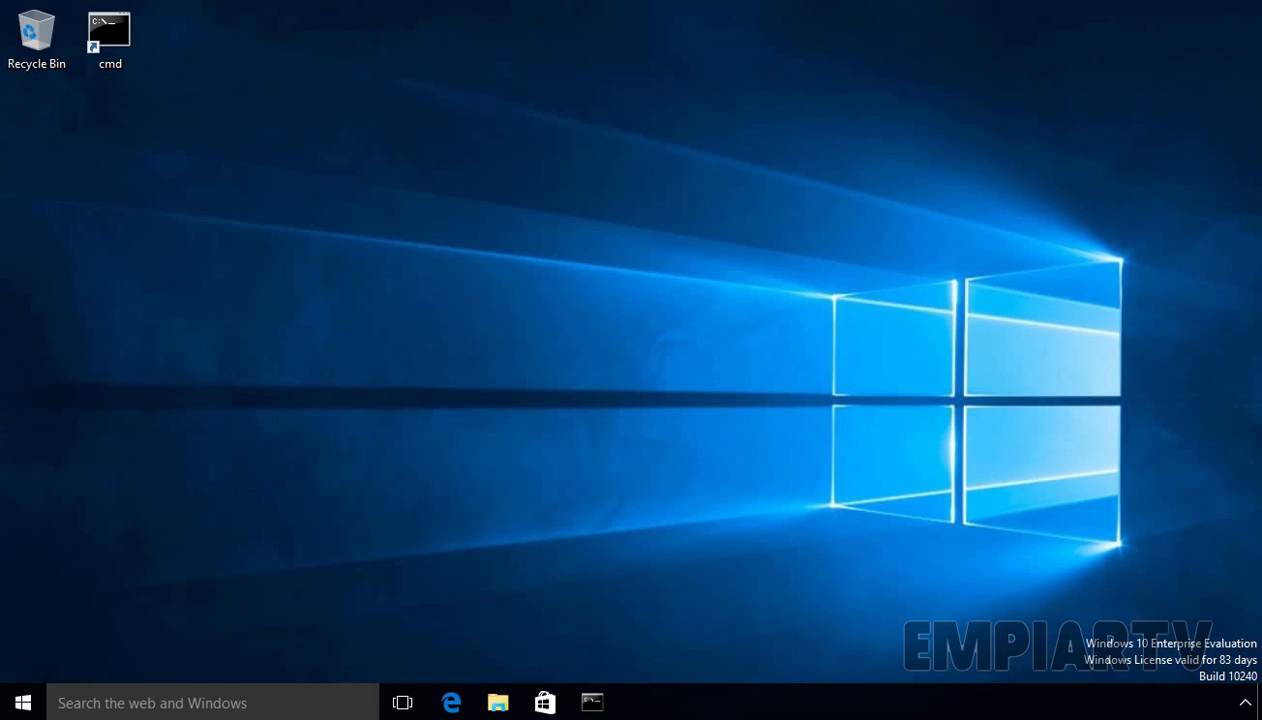
View the basic system information page from the Start shortcut menu, then dismiss it
right_click(22, 702)
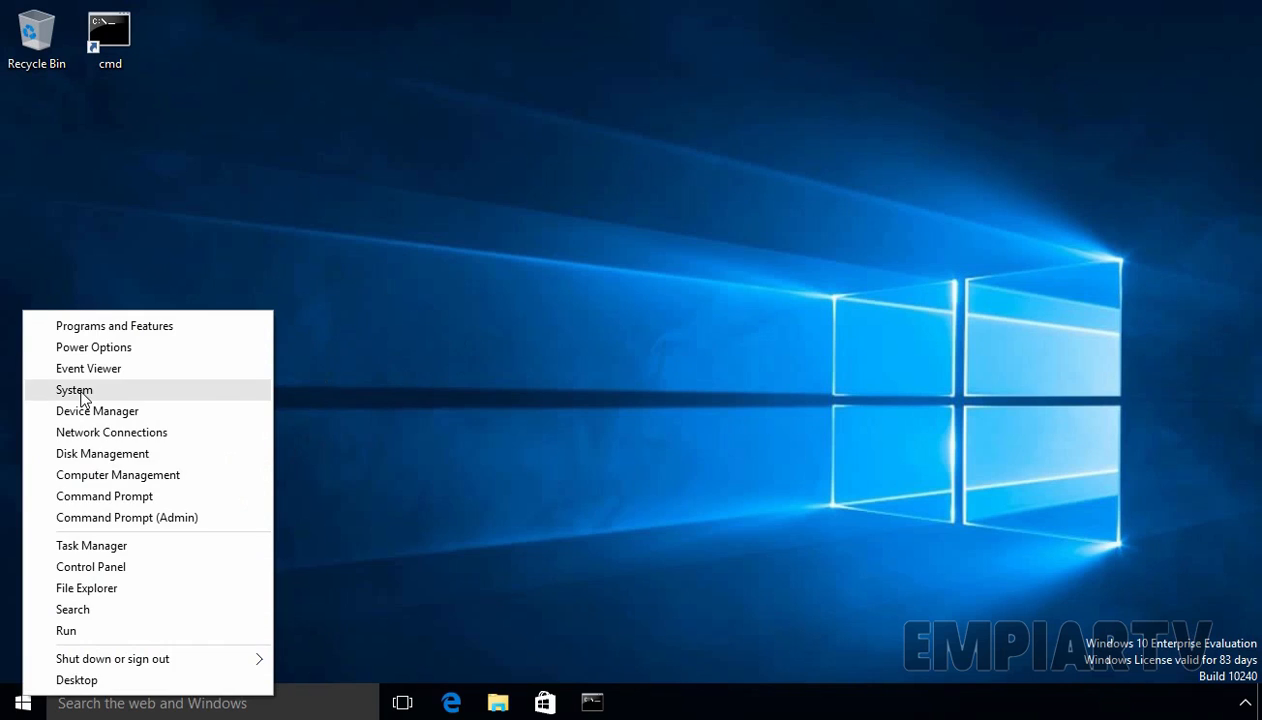
click(74, 390)
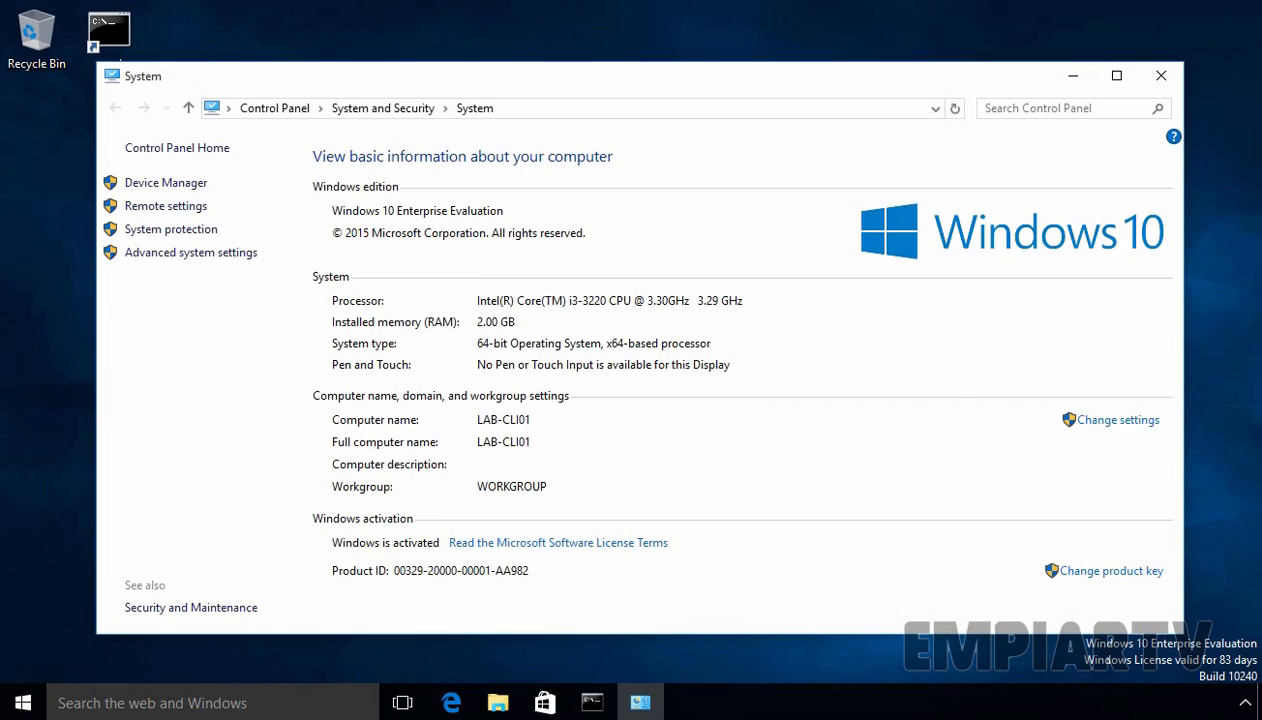
mouse_move(428, 226)
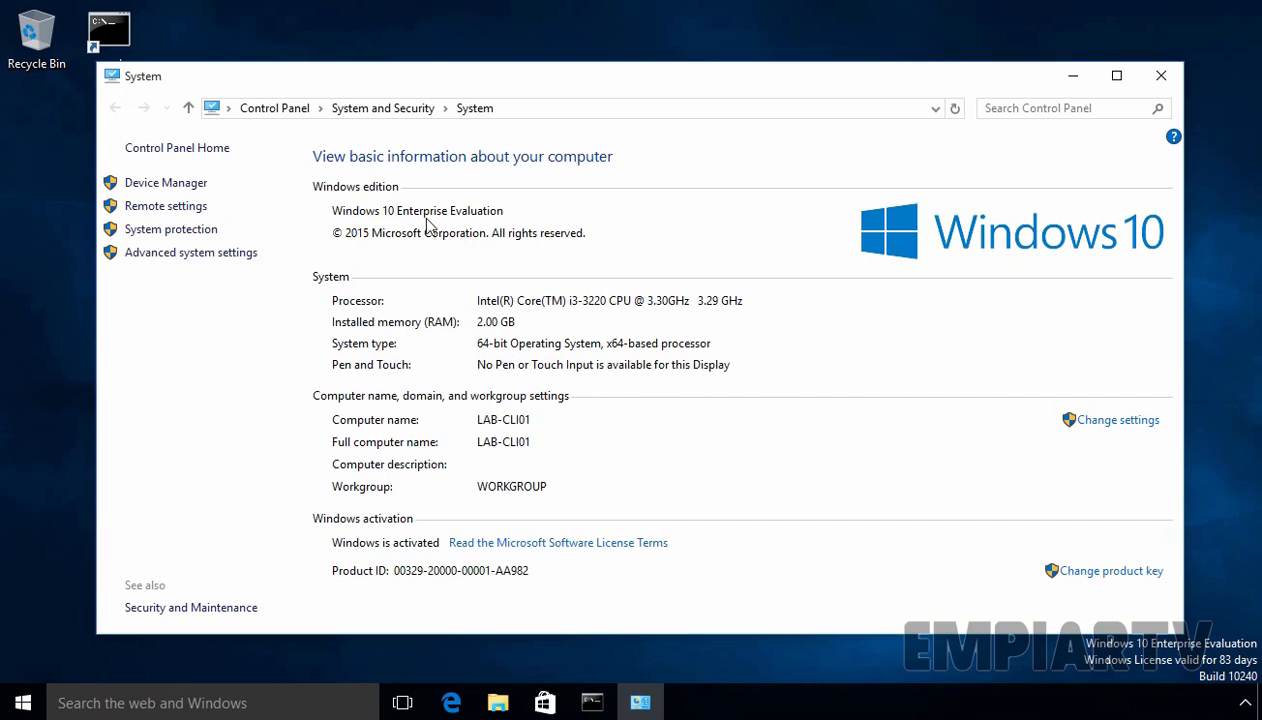
mouse_move(508, 222)
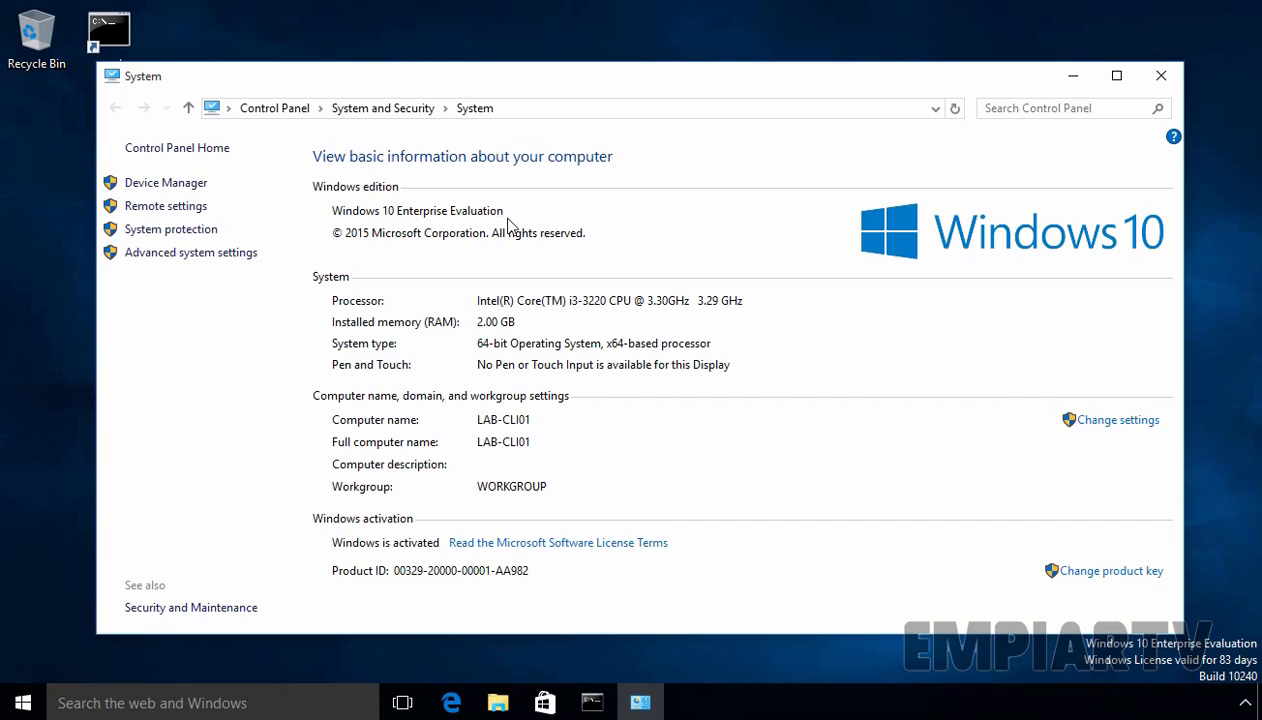
mouse_move(808, 240)
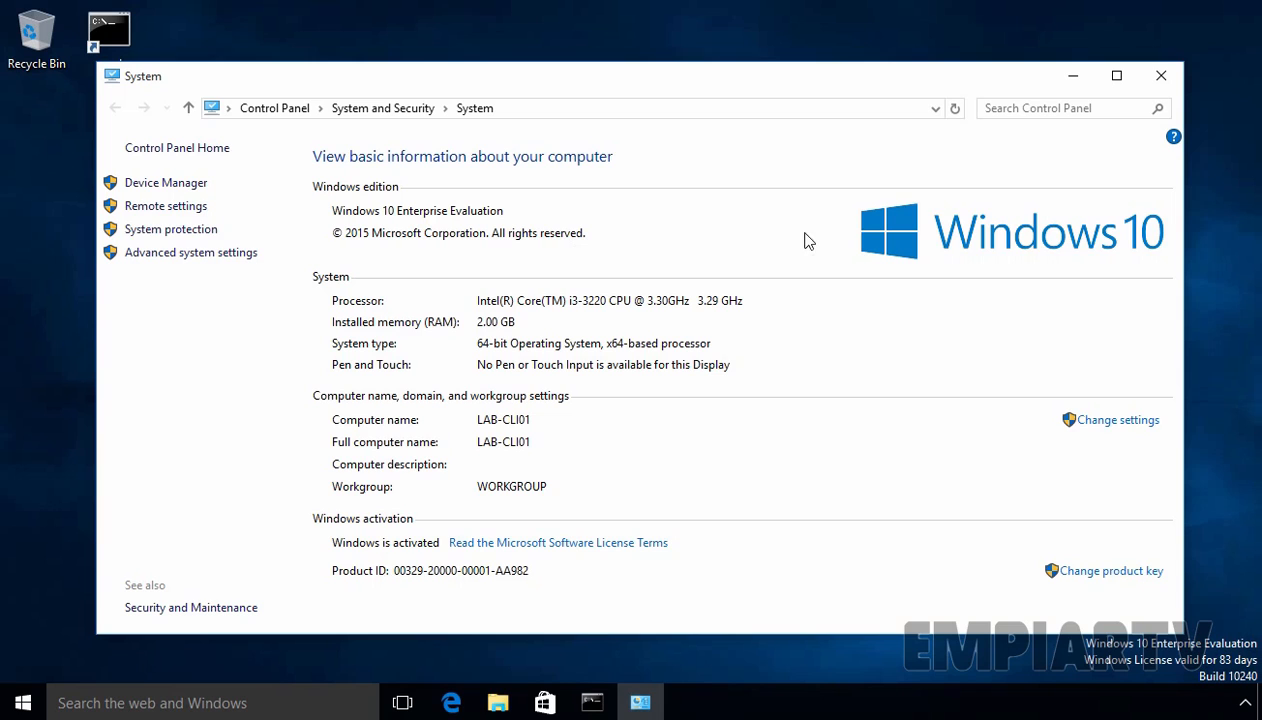
click(1160, 76)
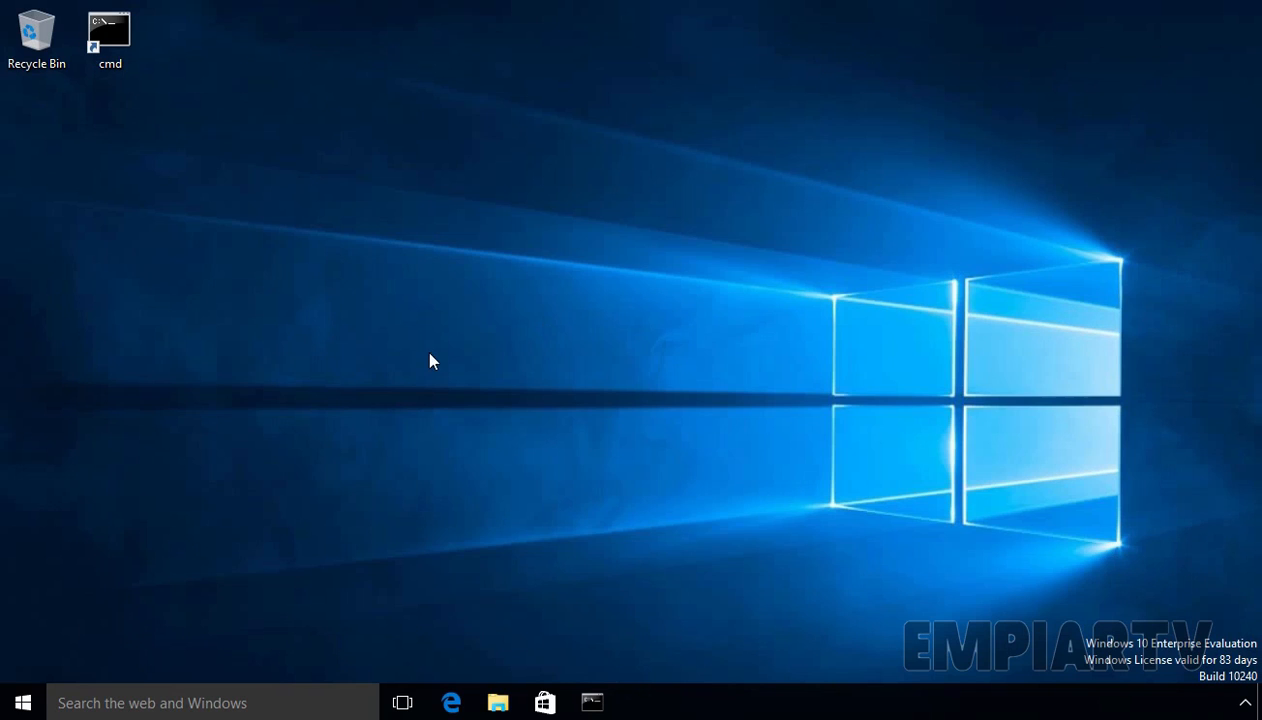
Bring up the Ethernet connection's IPv4 address and DNS settings via Network Connections
right_click(22, 702)
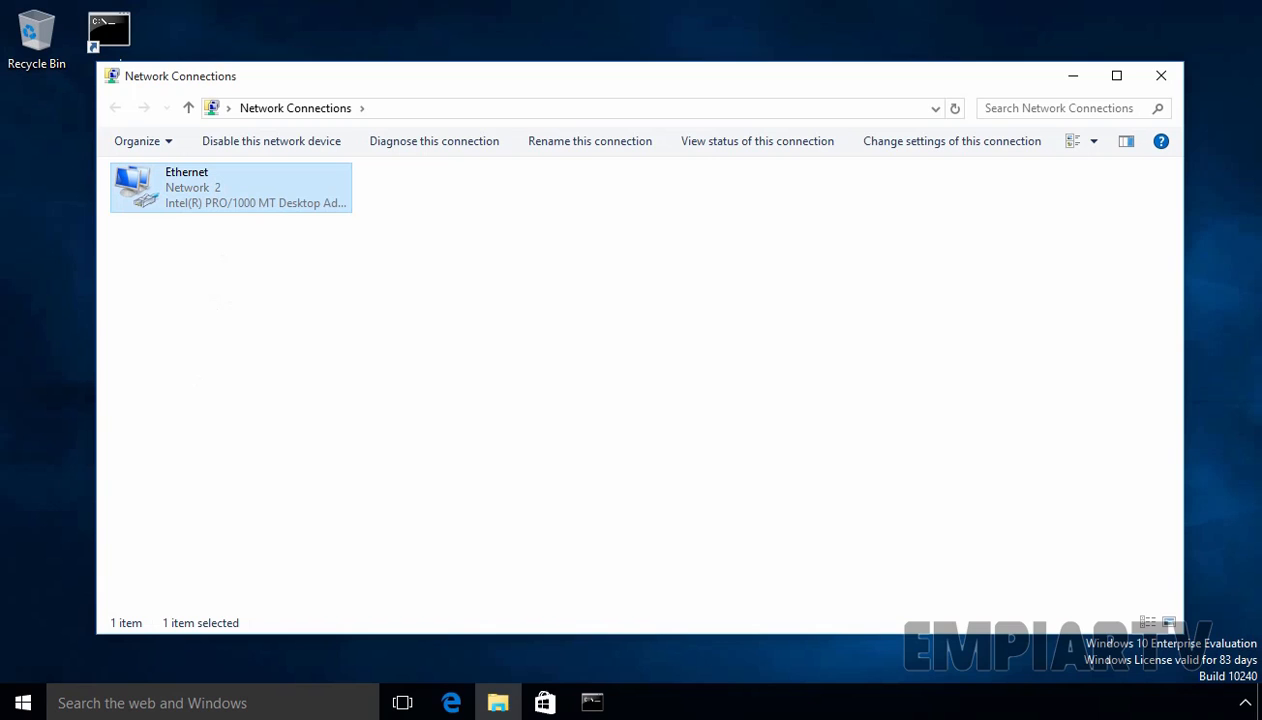
double_click(230, 188)
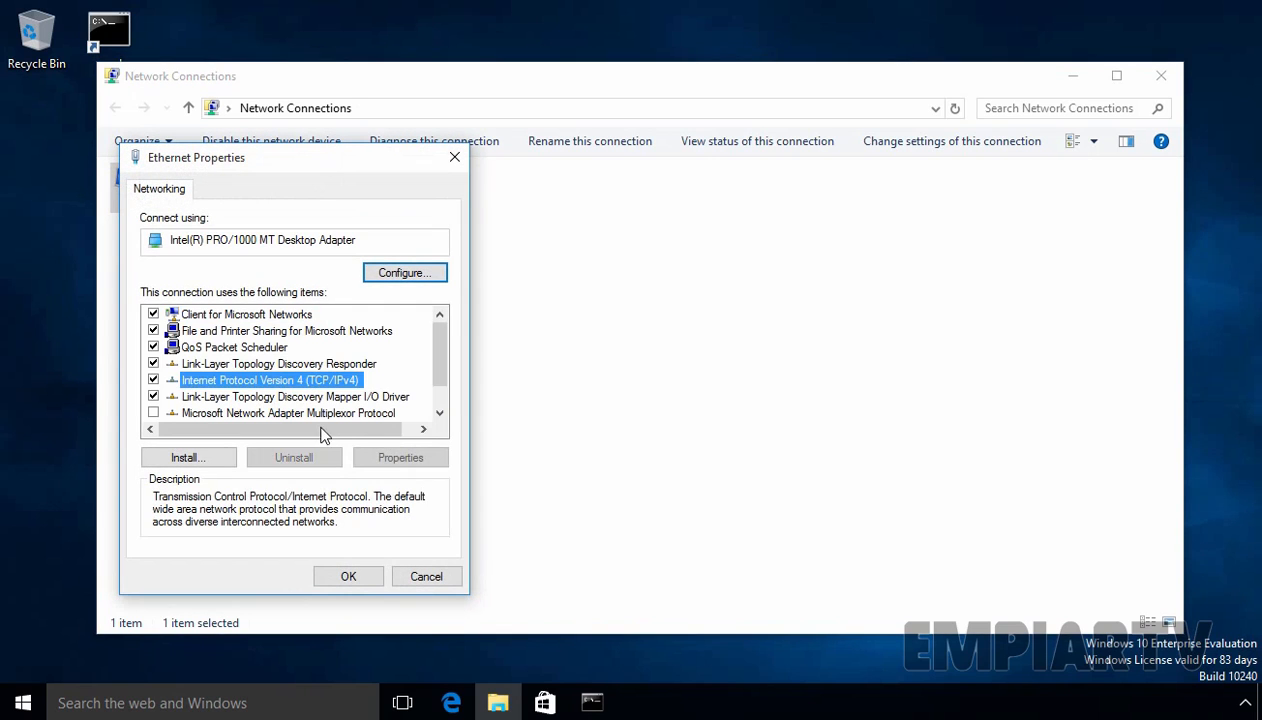
click(400, 456)
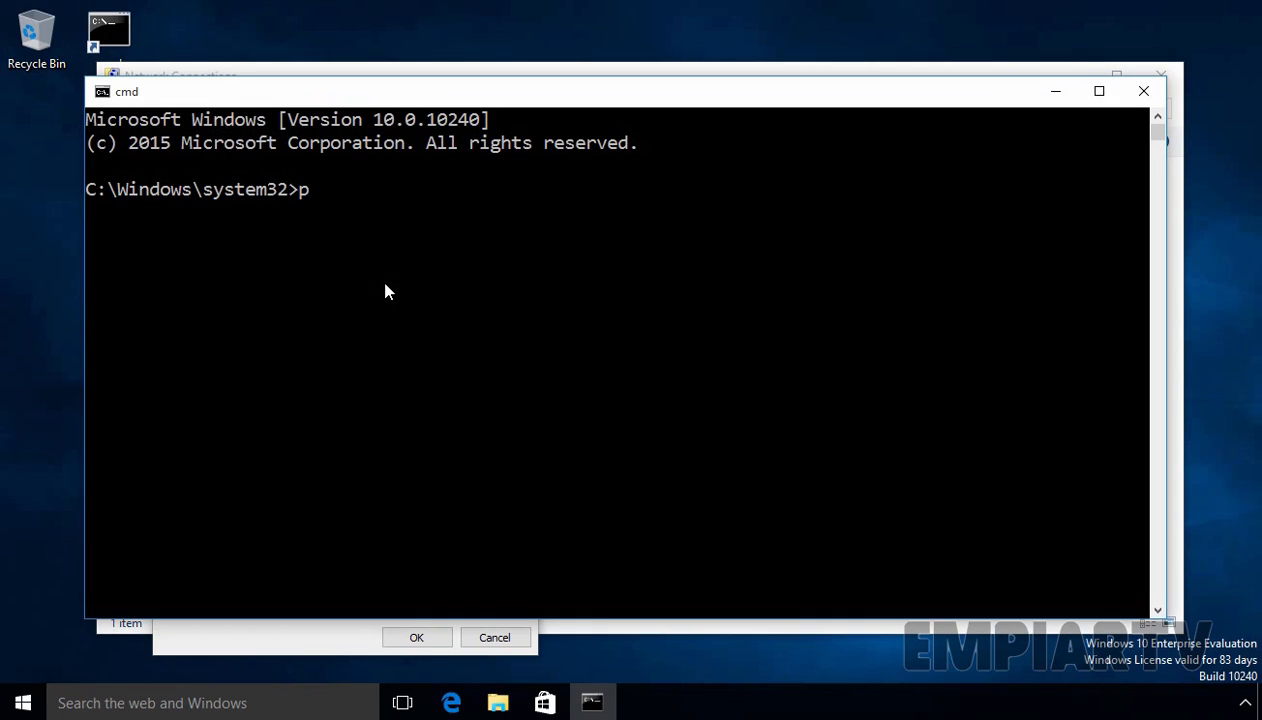
Ping 192.168.1.201 with 0% loss and confirm via nslookup that LAB-DC01.empiartv.lab is the default server
text(ing 192.16)
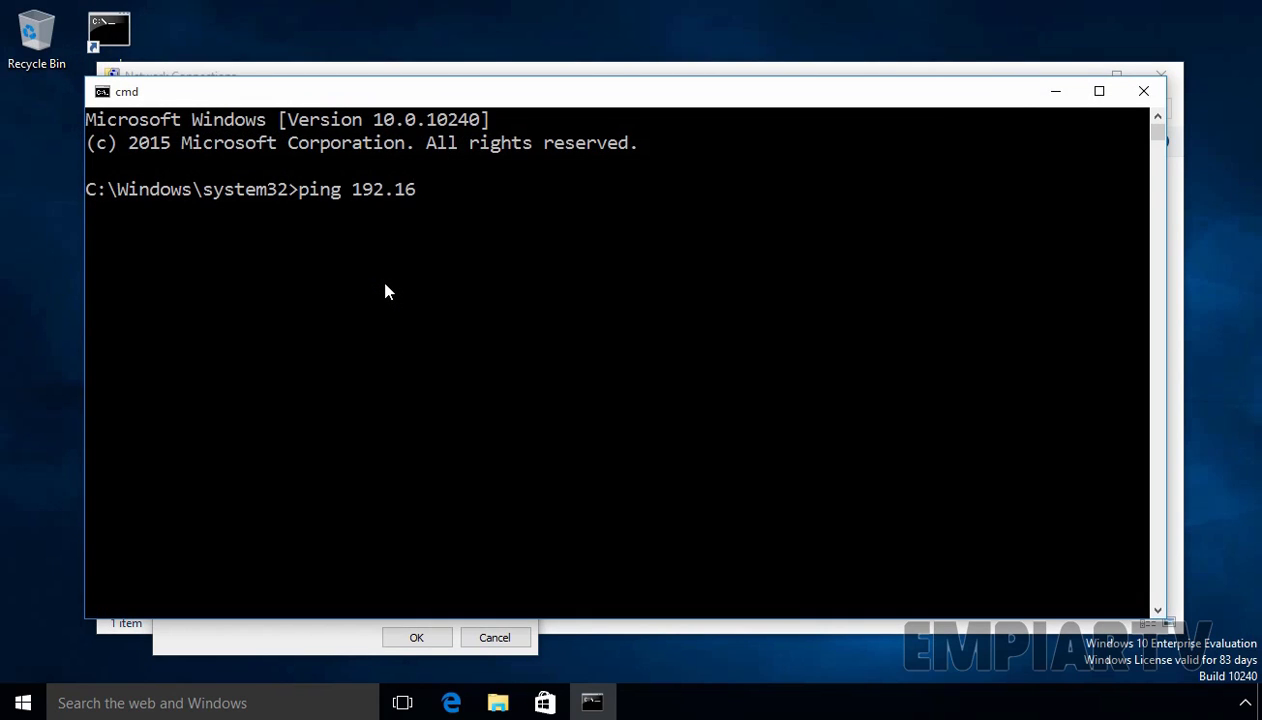
key(Return)
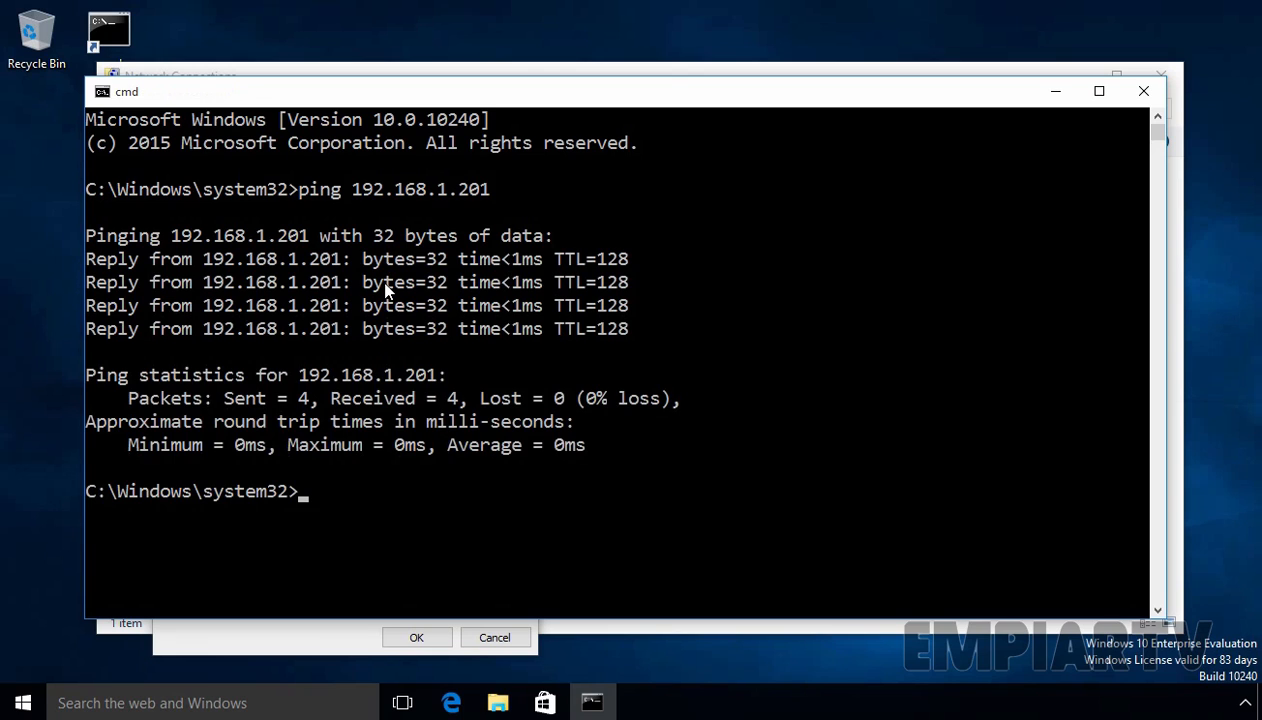
text(nslookup)
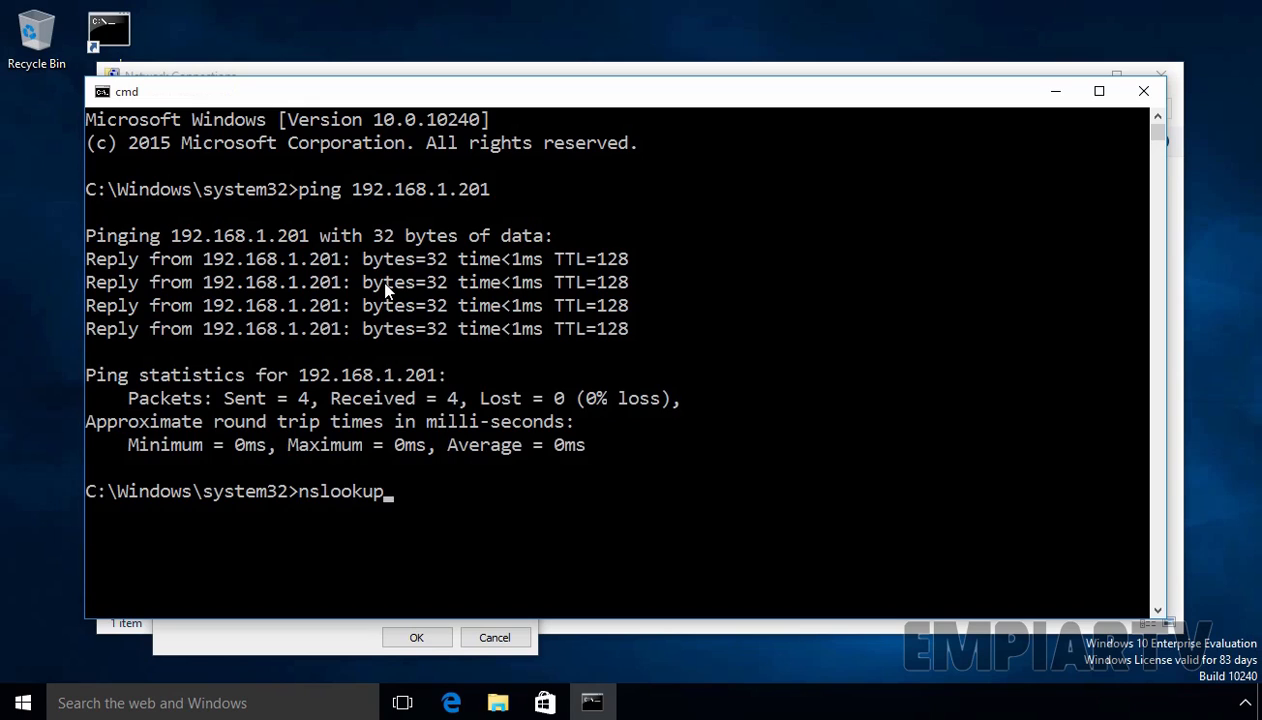
key(Return)
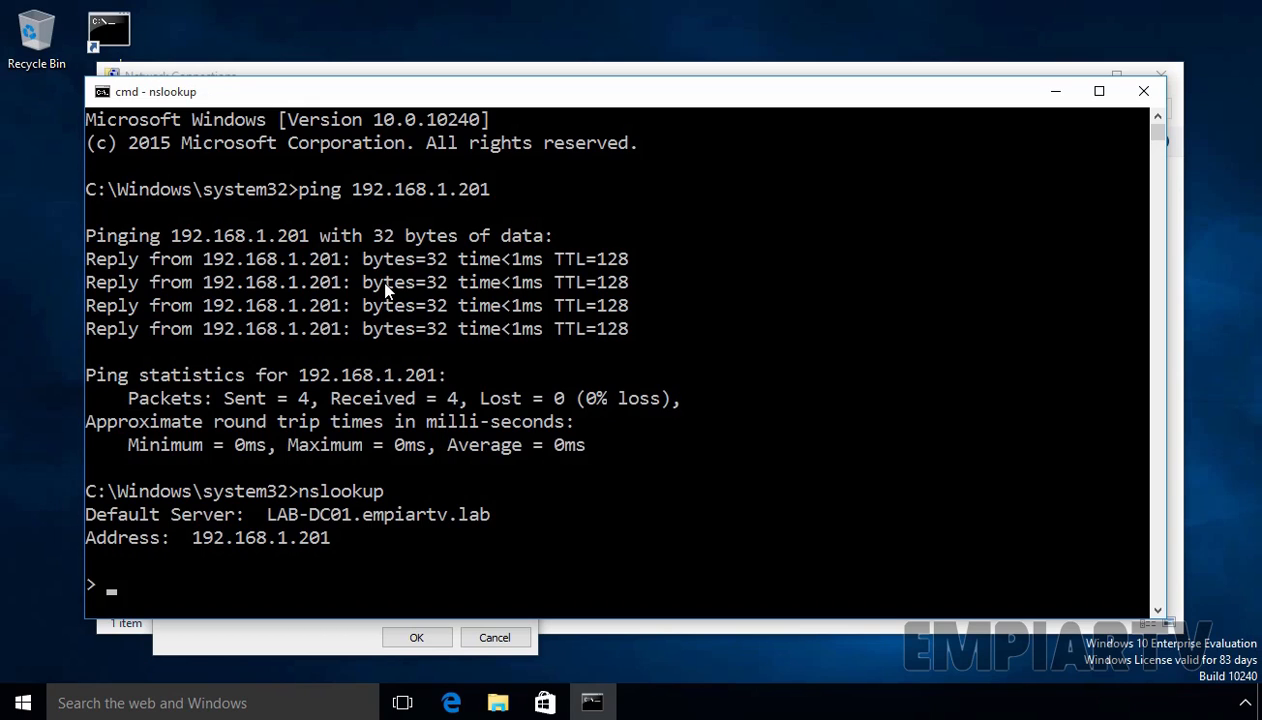
mouse_move(316, 208)
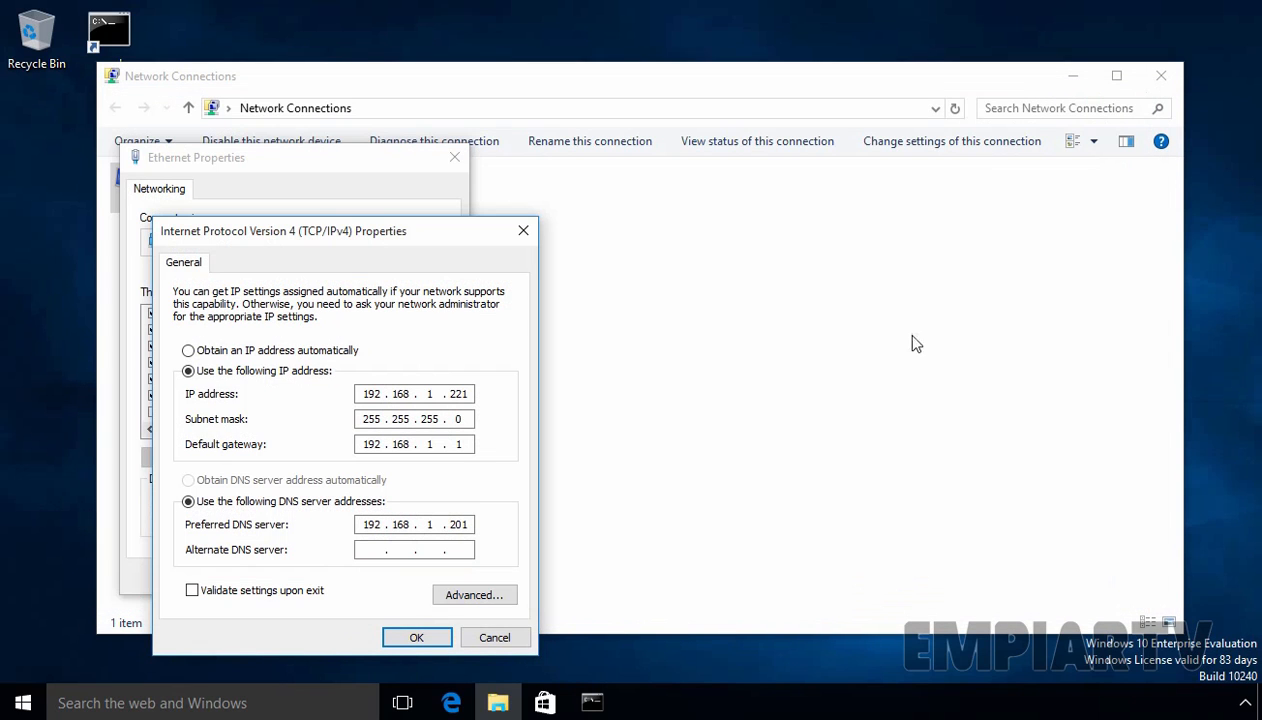
Accept the IPv4 settings (192.168.1.221, DNS 192.168.1.201) and close the network windows
click(416, 636)
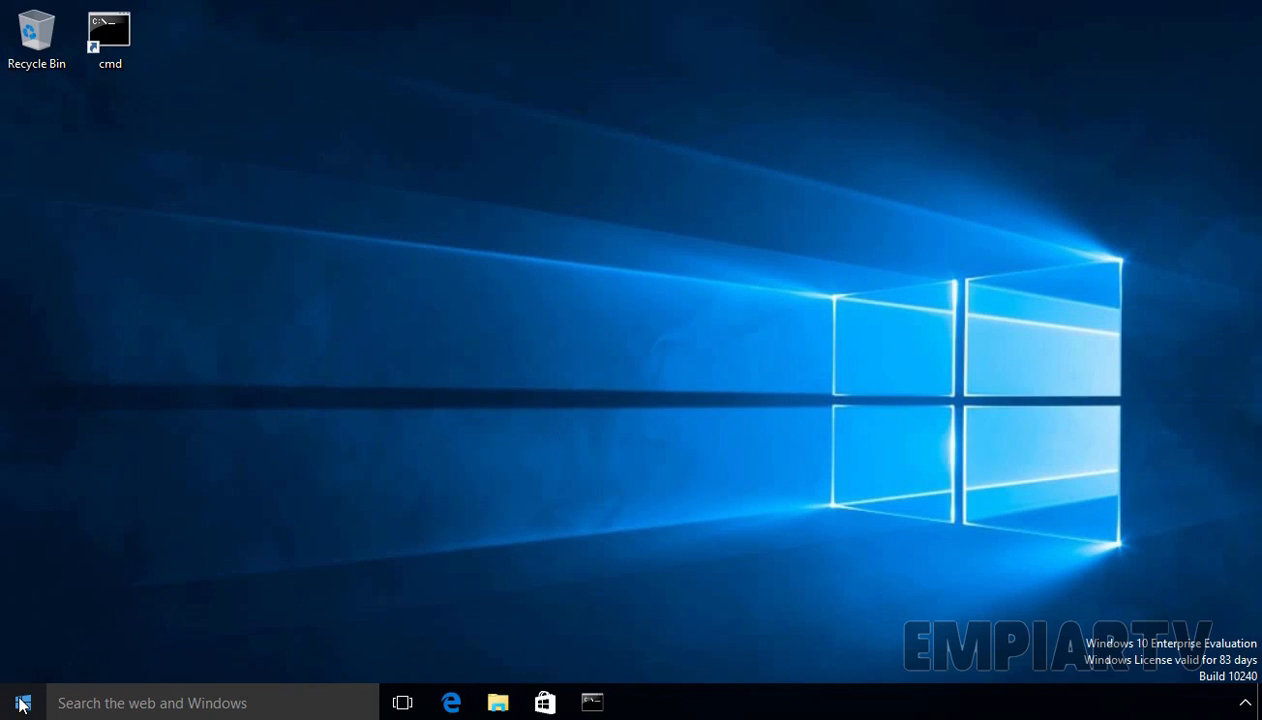
Reach the System About page showing LAB-CLI01 still in WORKGROUP
click(22, 702)
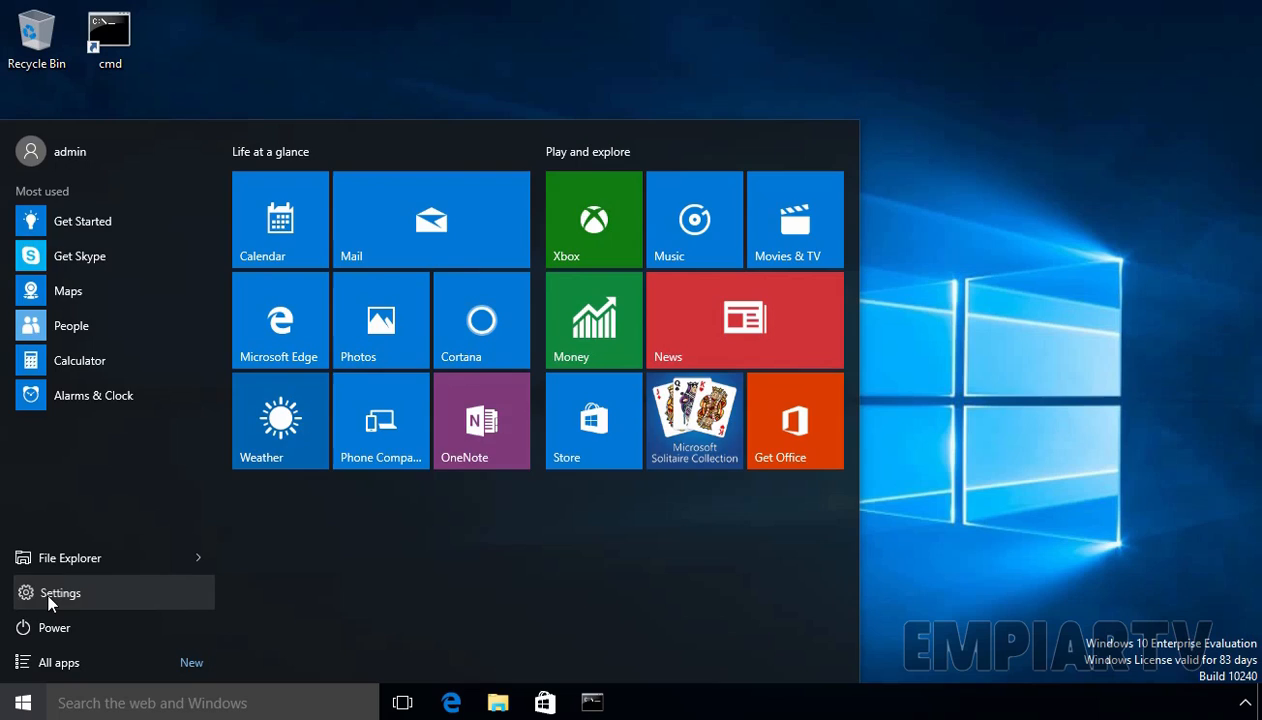
click(60, 592)
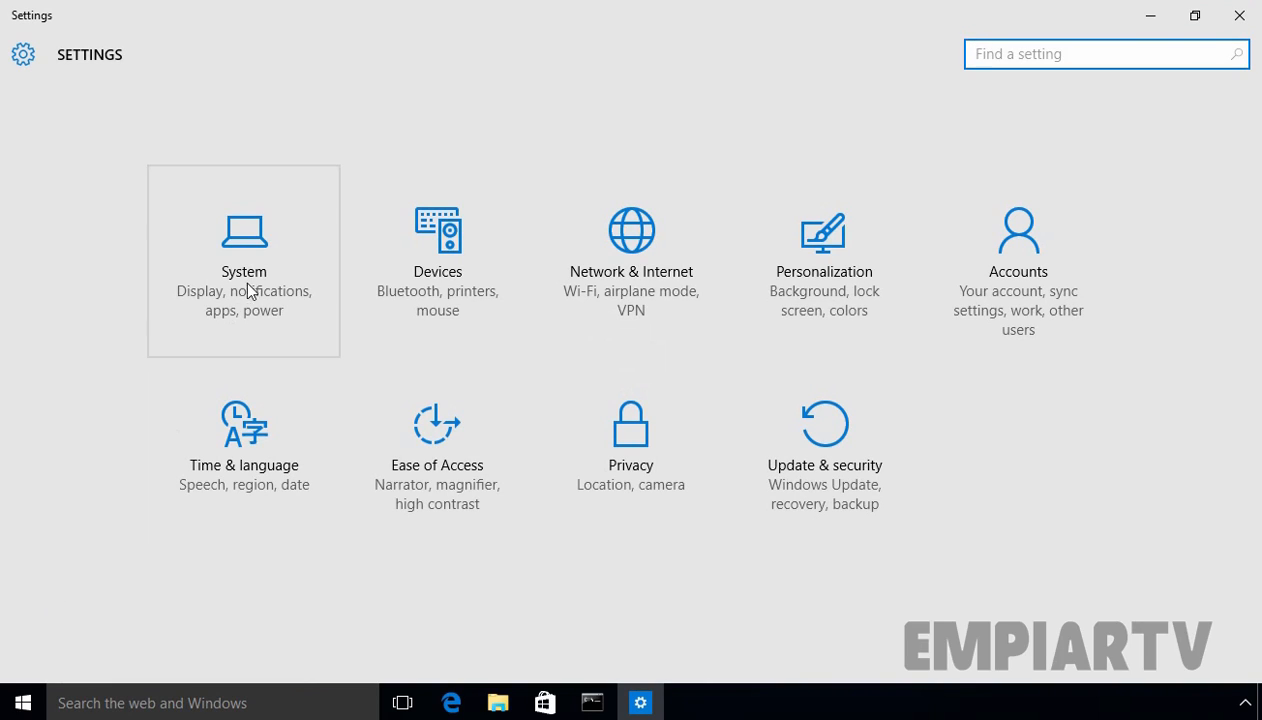
click(244, 260)
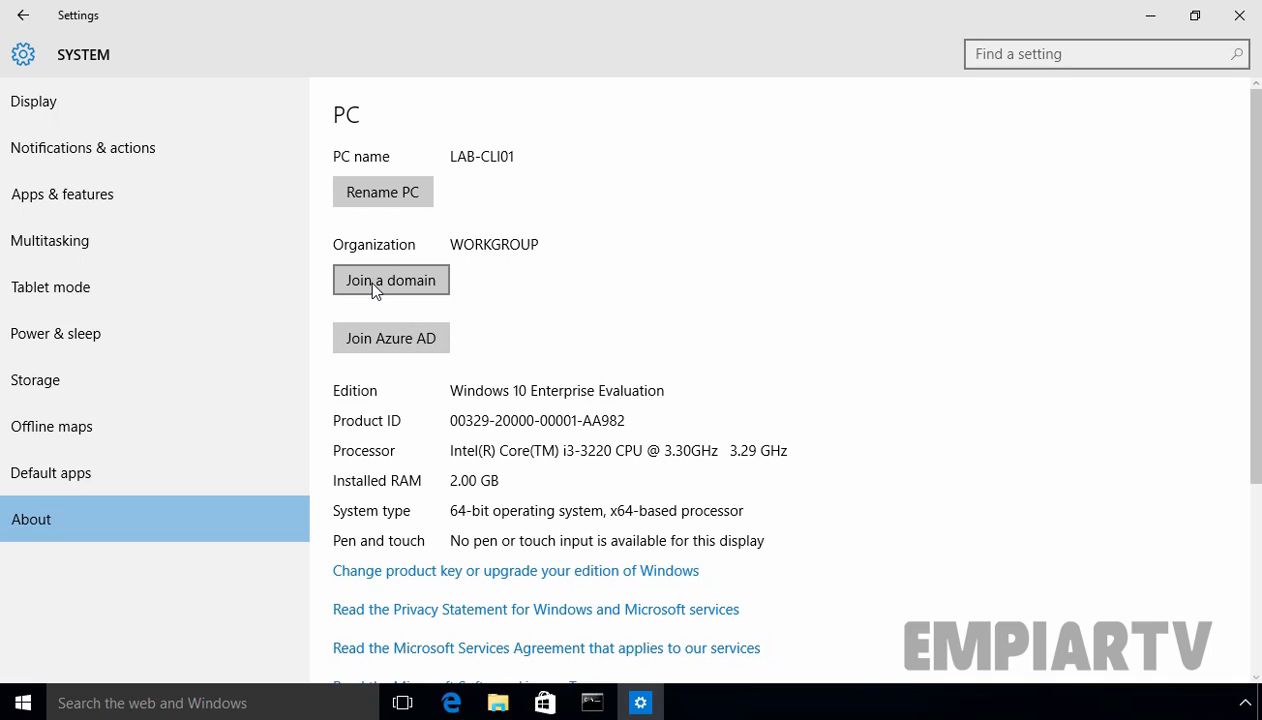
Enter empiartv.lab as the domain to join, prompting for domain credentials
click(390, 280)
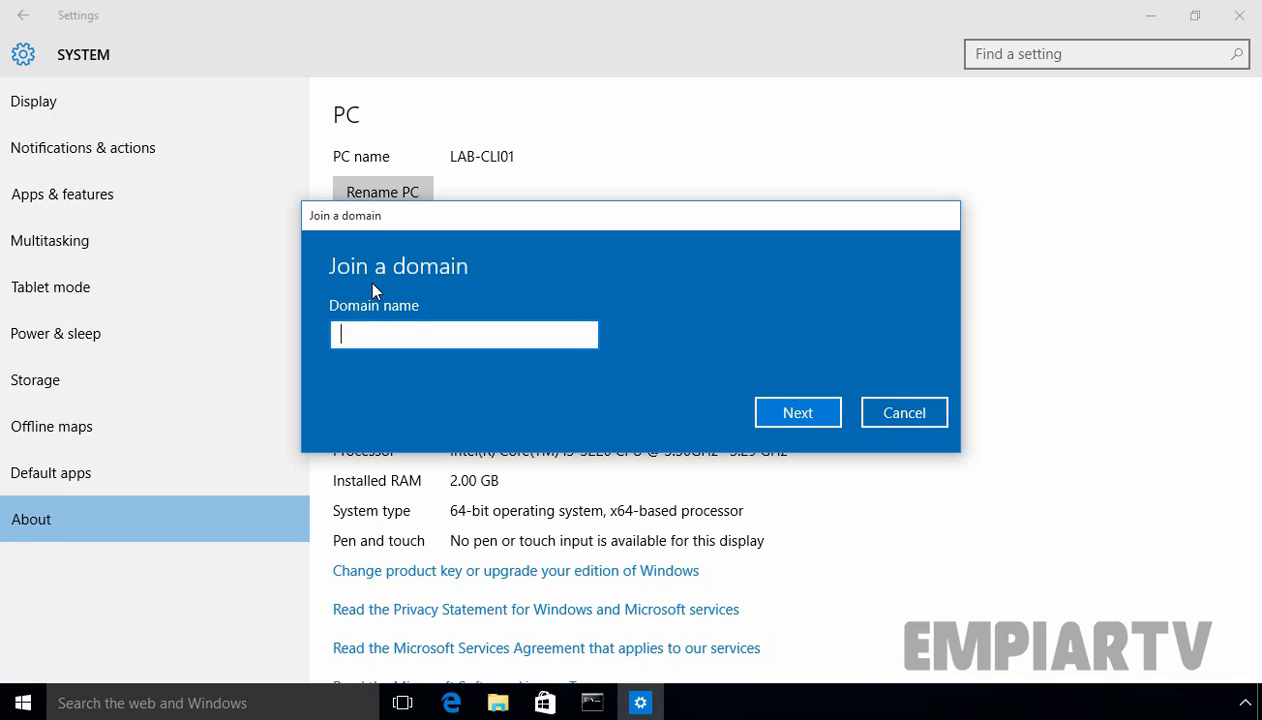
mouse_move(378, 344)
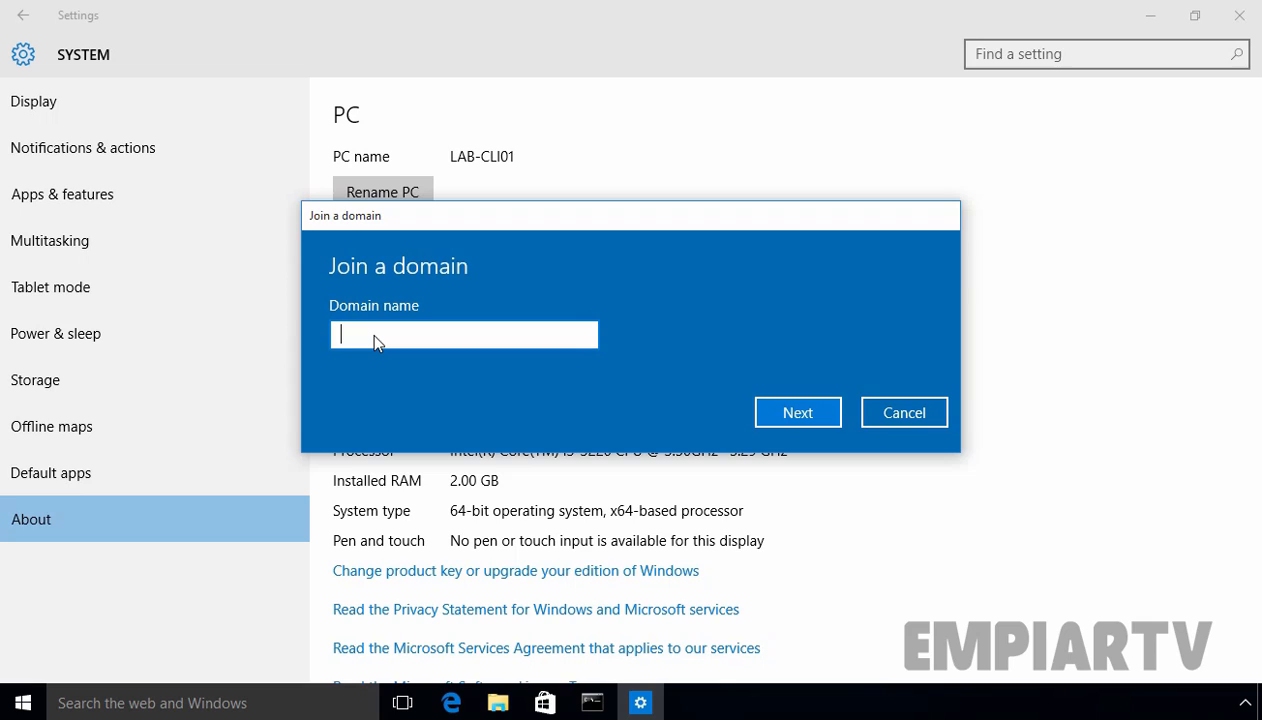
text(empiartv.lab)
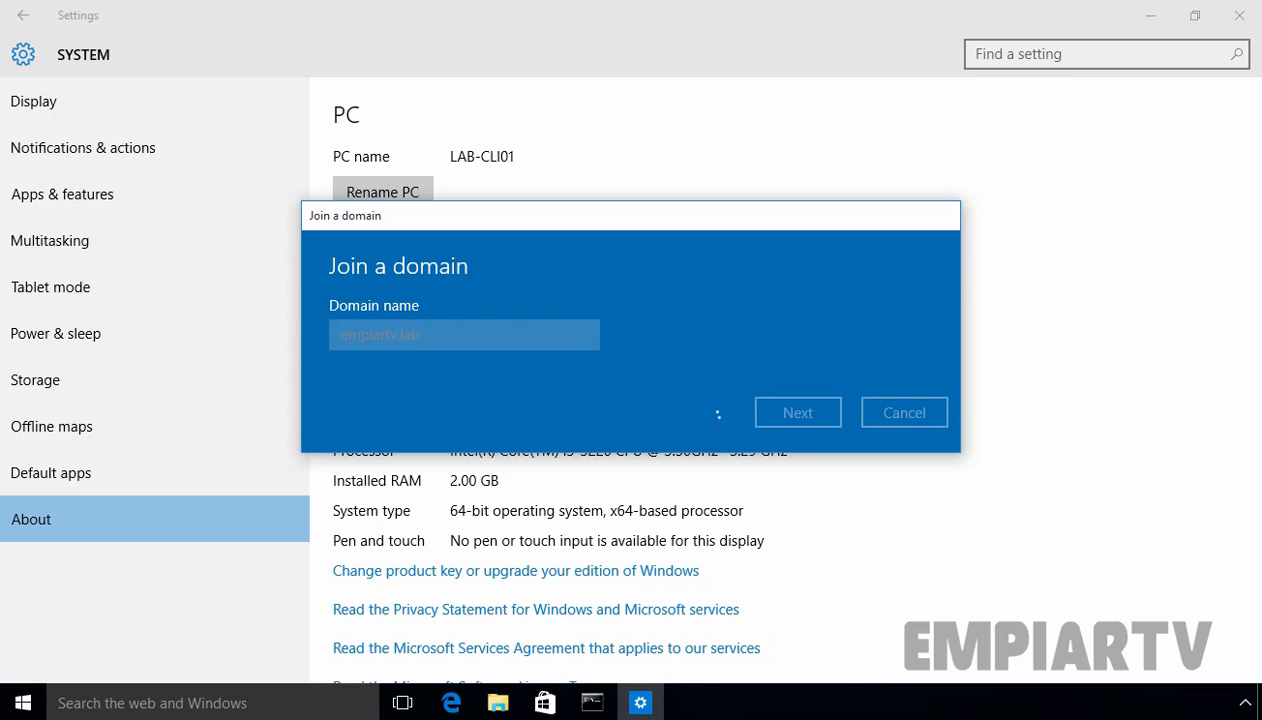
click(796, 412)
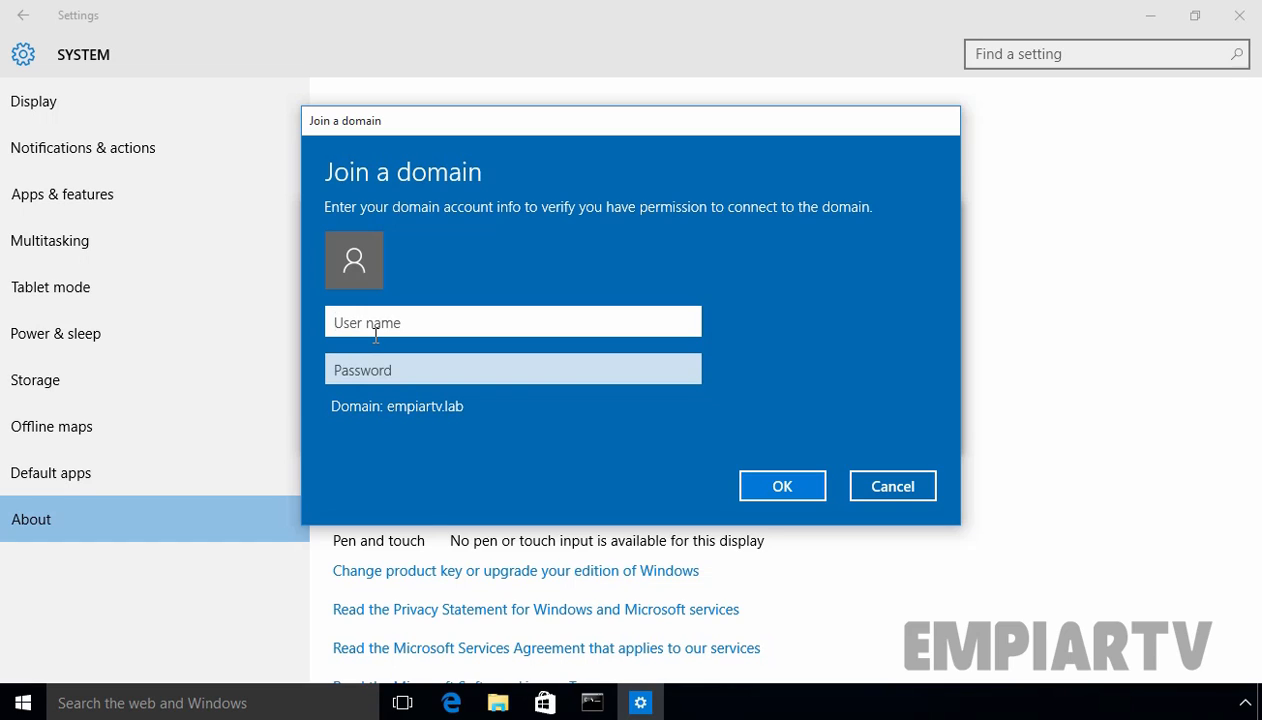
Submit the administrator user name and password to begin joining empiartv.lab
click(512, 320)
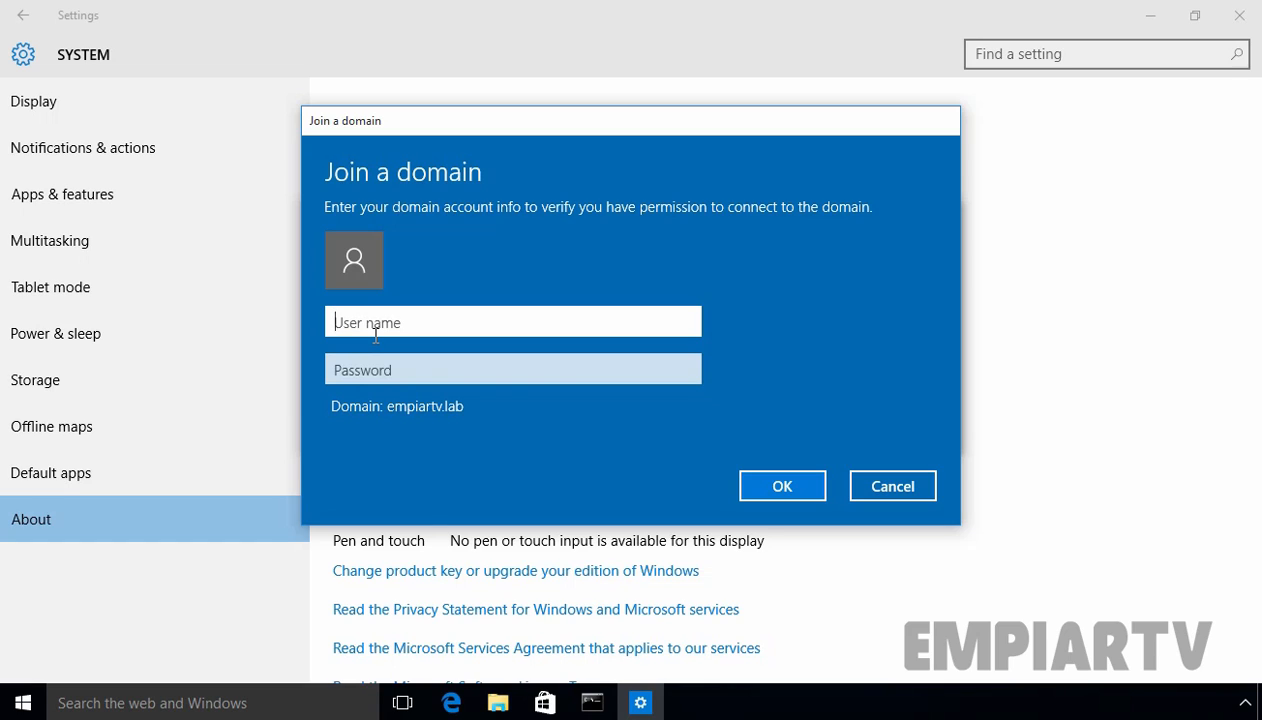
text(administrator)
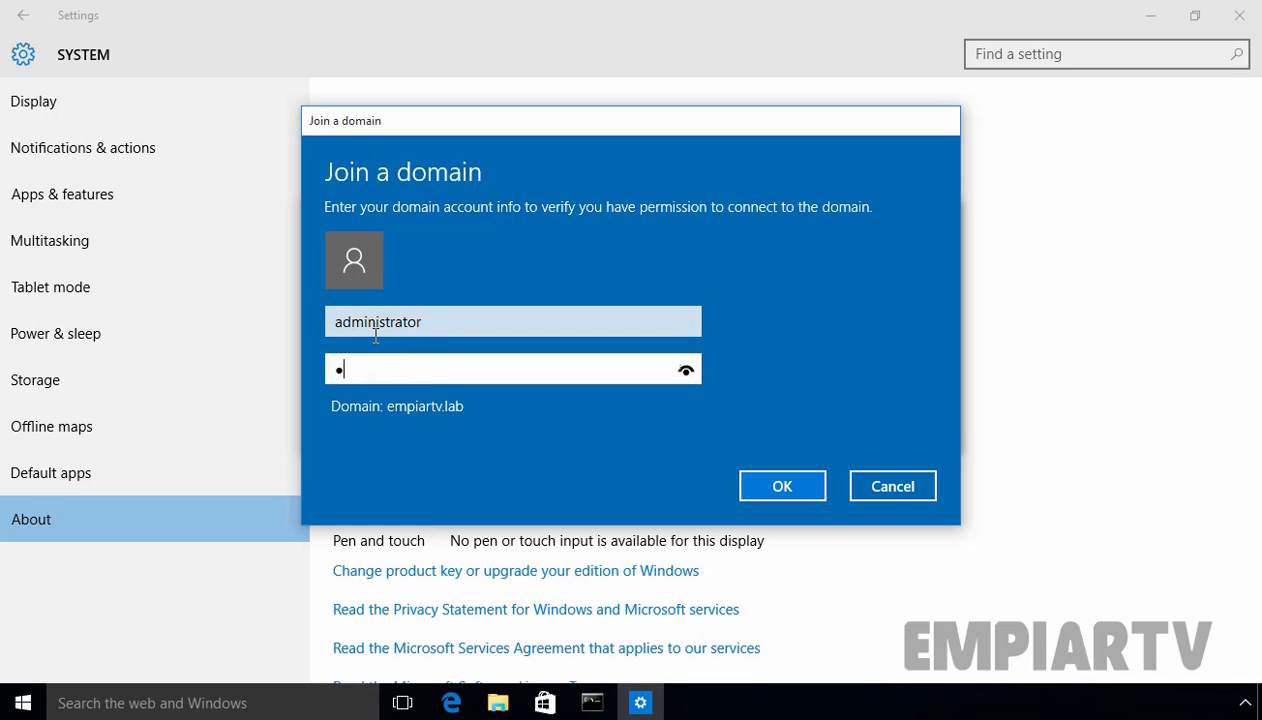
text(password)
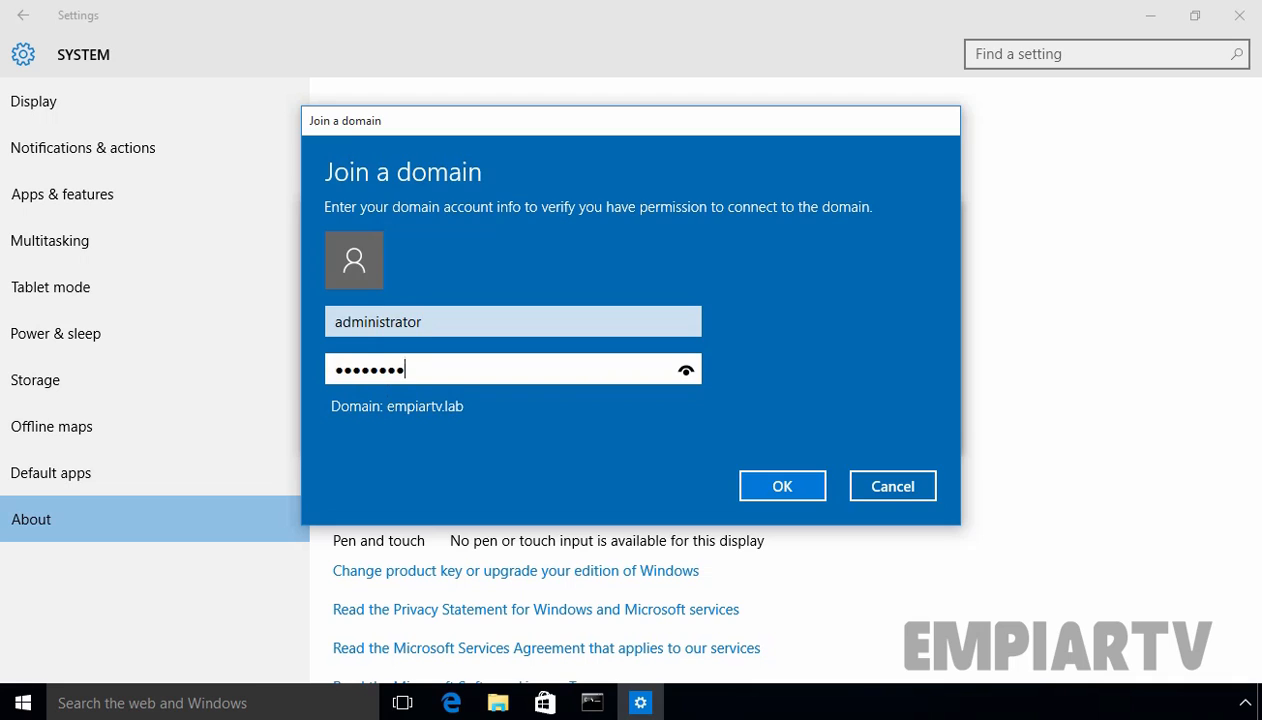
click(782, 486)
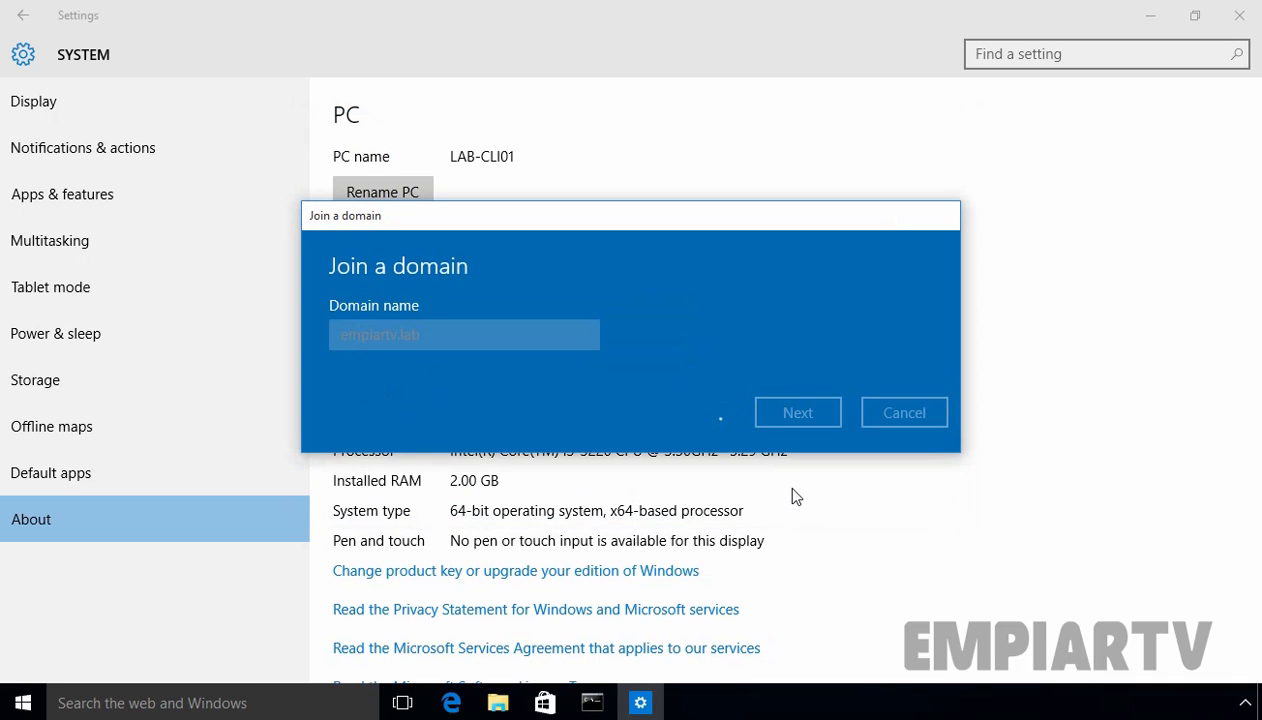
Confirm the join and restart the PC now to complete joining empiartv.lab
click(796, 412)
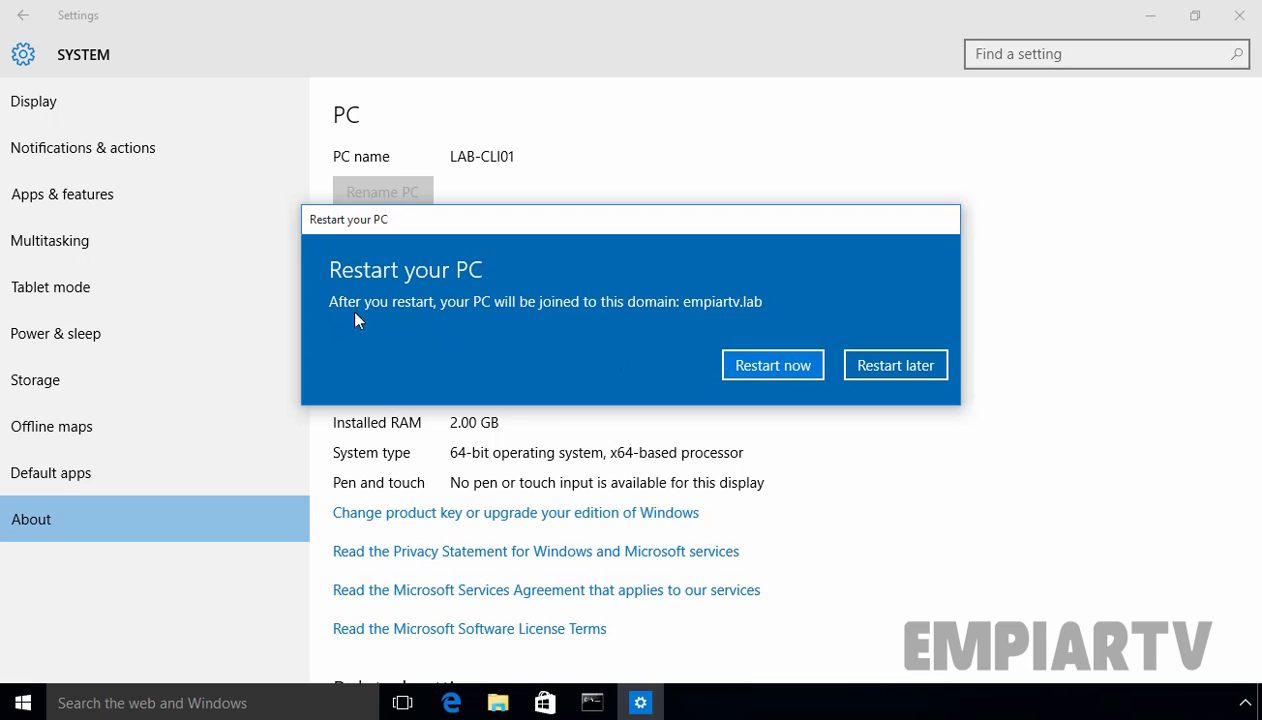
mouse_move(616, 312)
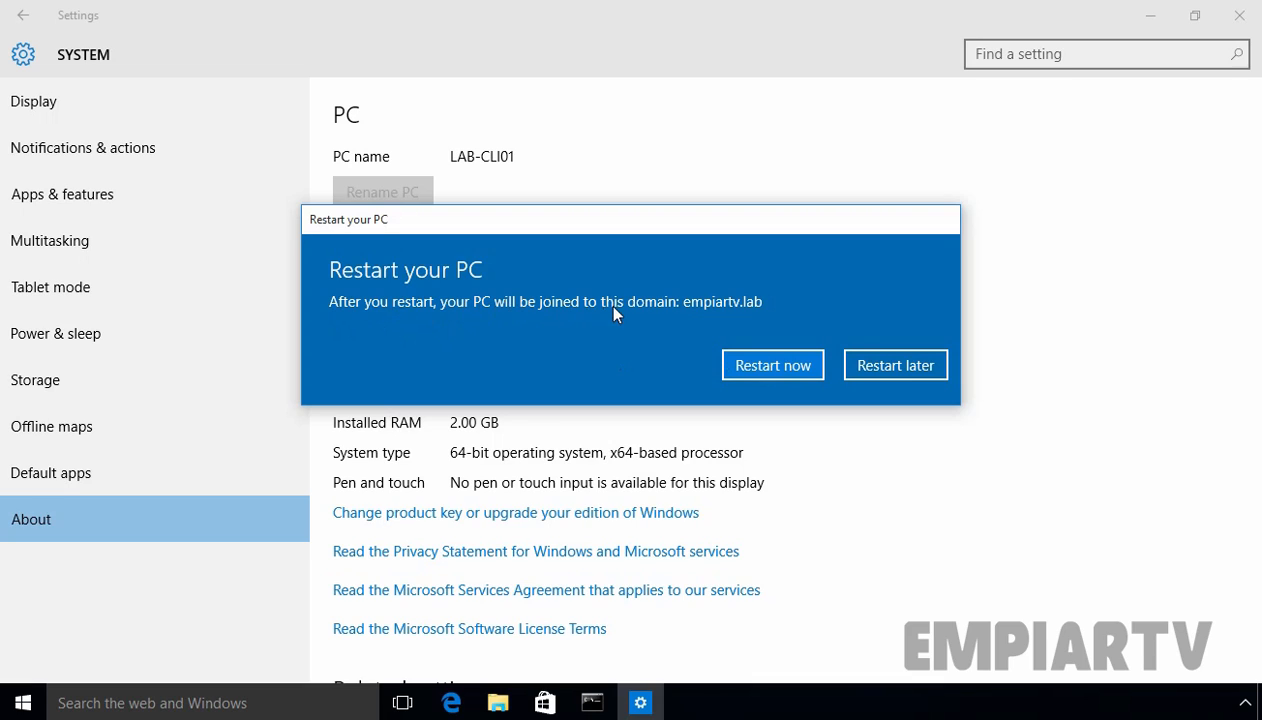
mouse_move(752, 316)
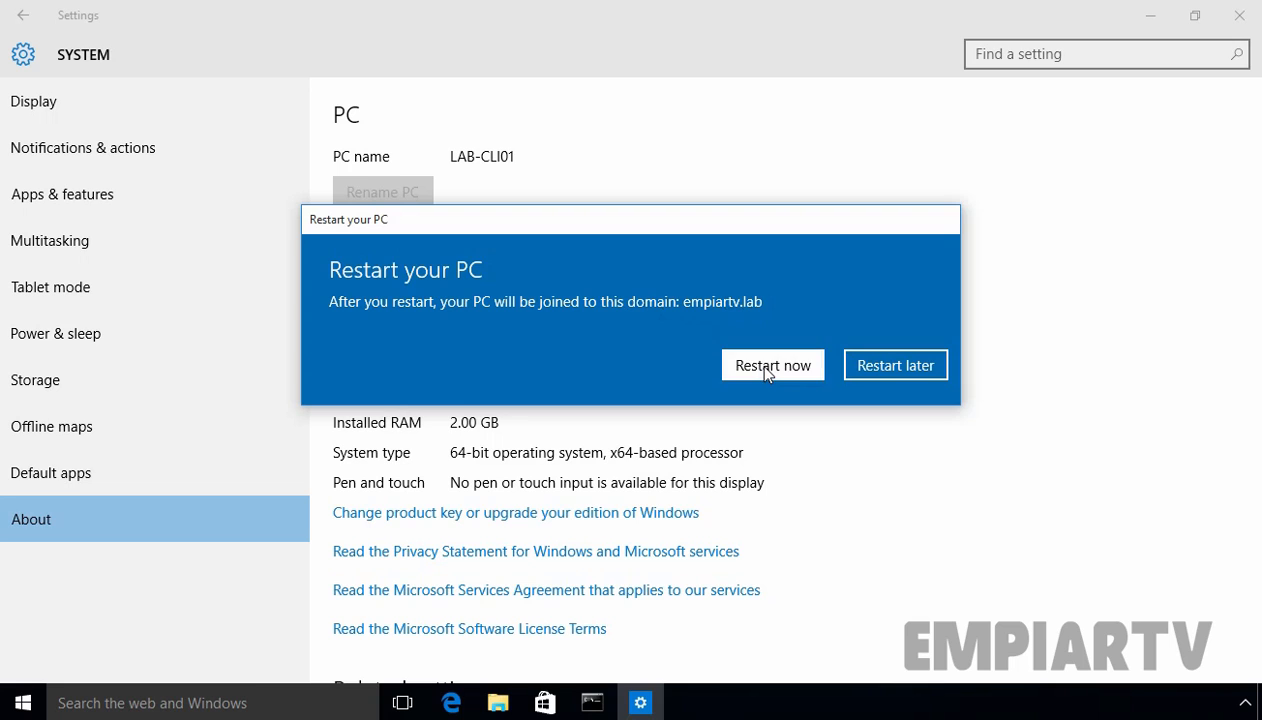
click(772, 364)
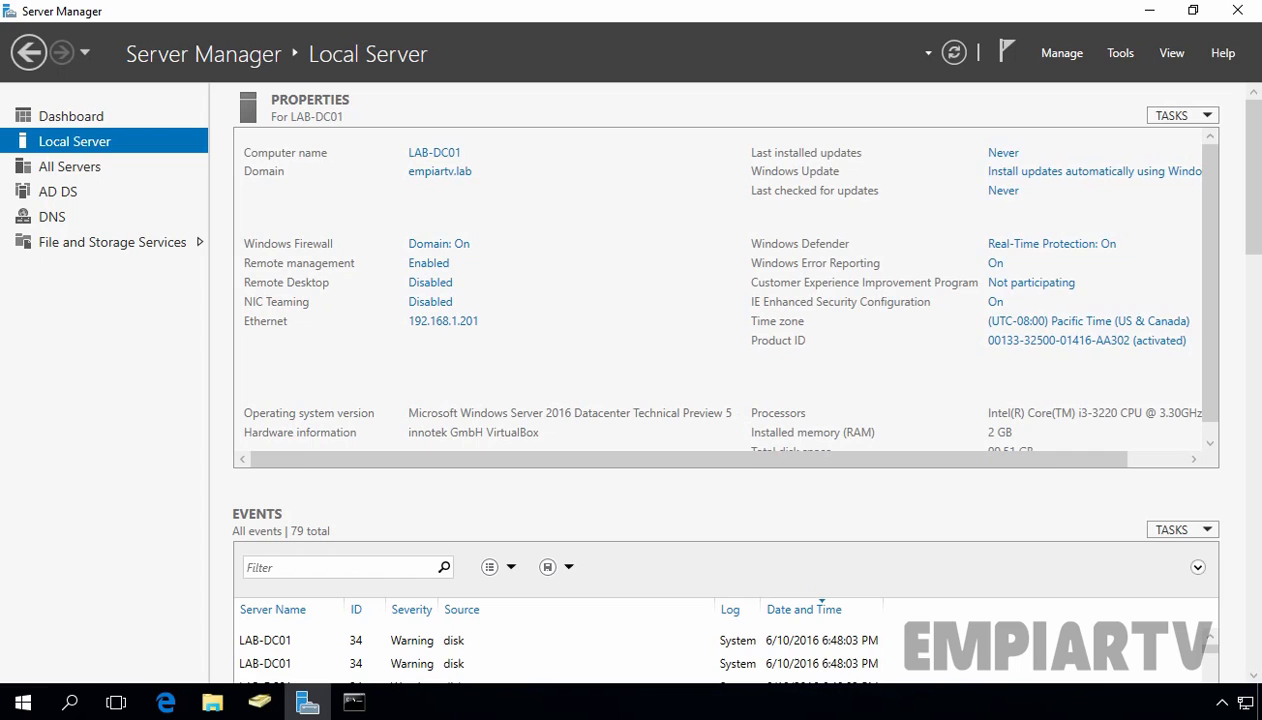
Launch Active Directory Users and Computers from Tools and show the empiartv.lab Users container
click(1120, 52)
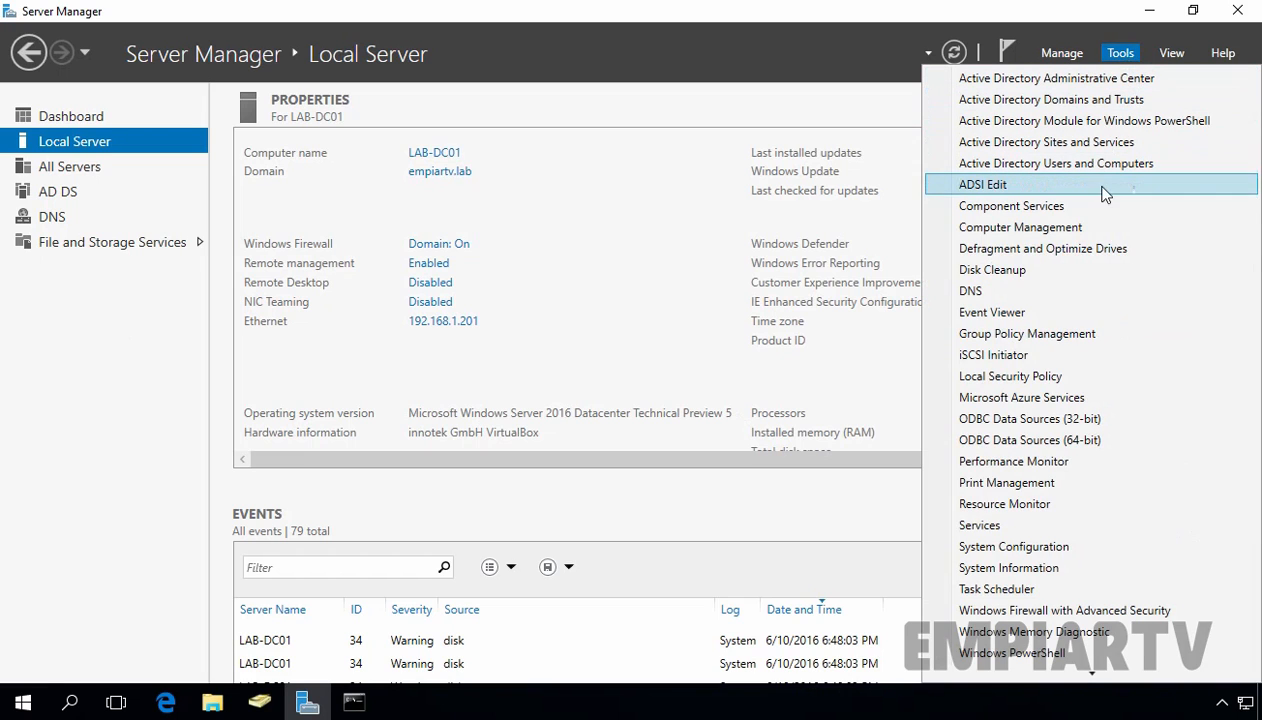
click(1056, 164)
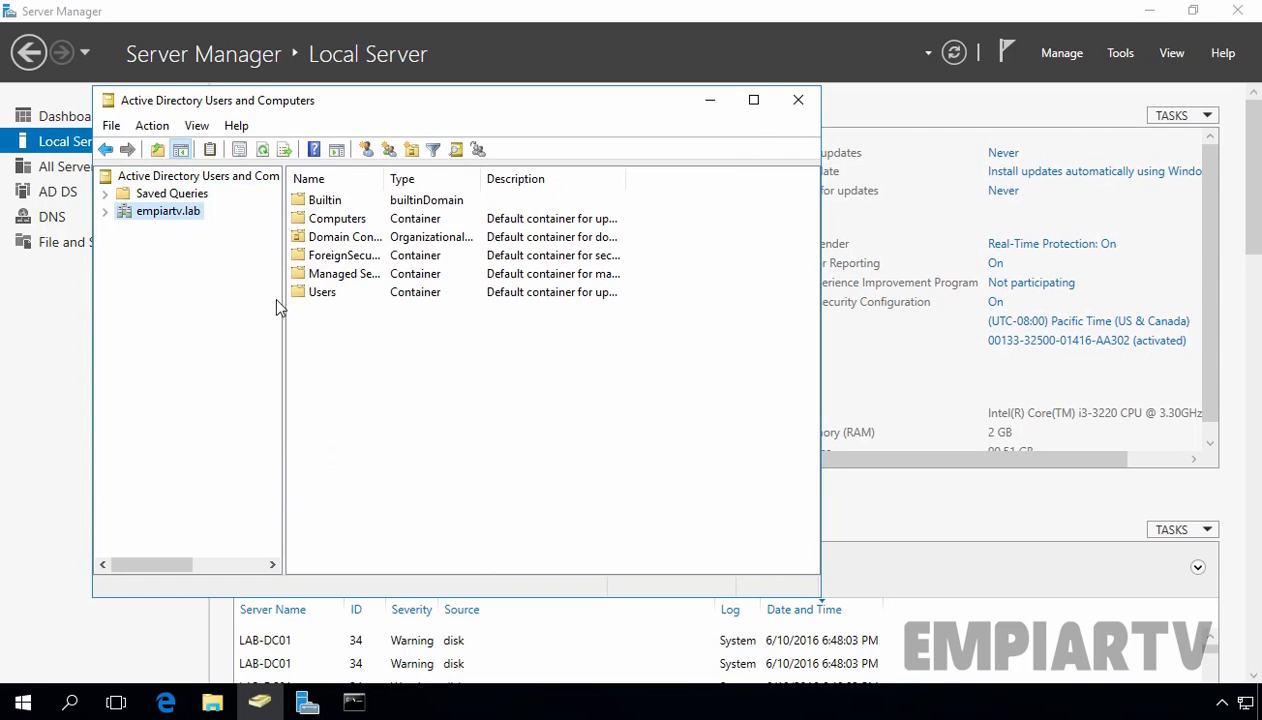
click(168, 316)
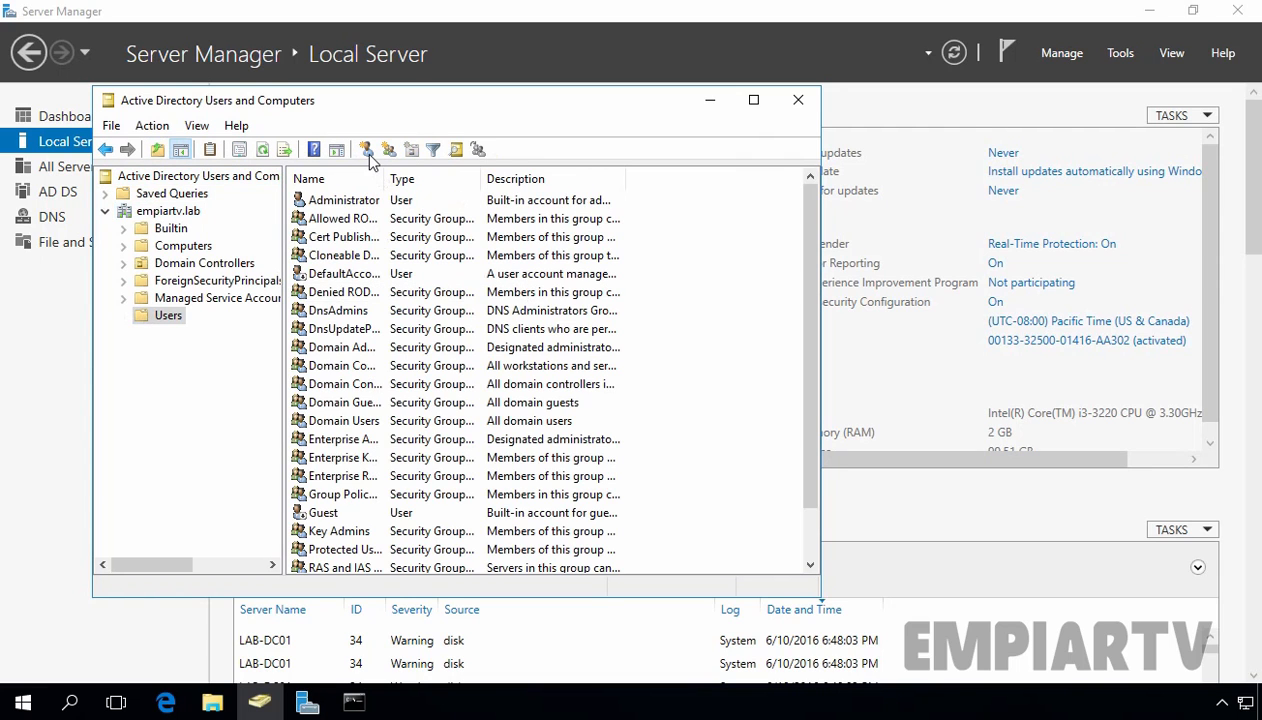
Start a new user named User1 with logon name user1 and continue to the password step
click(366, 148)
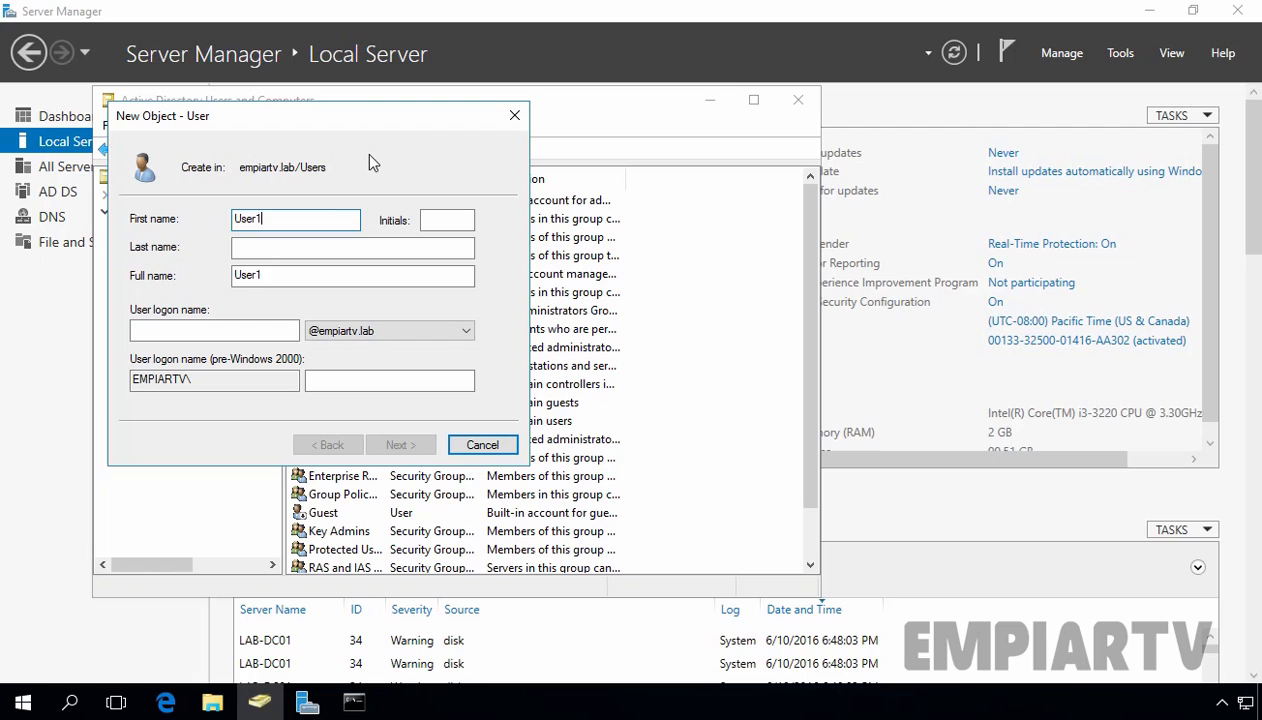
text(use)
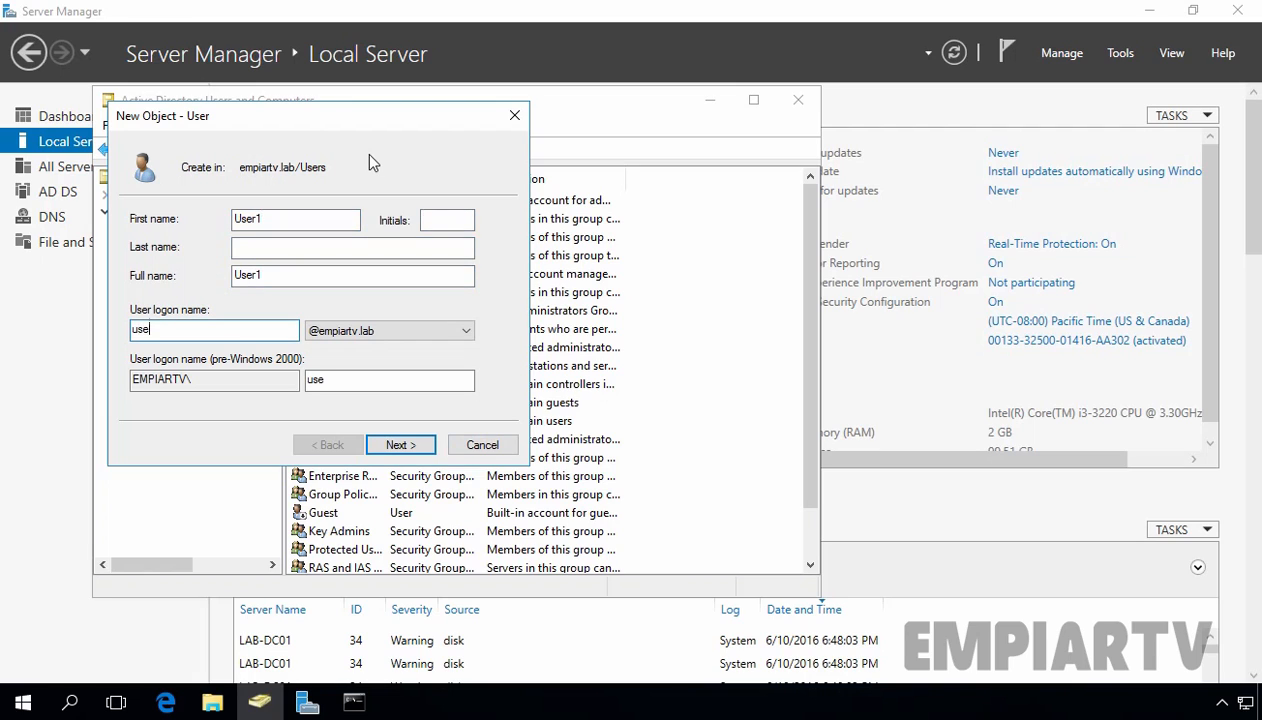
text(1)
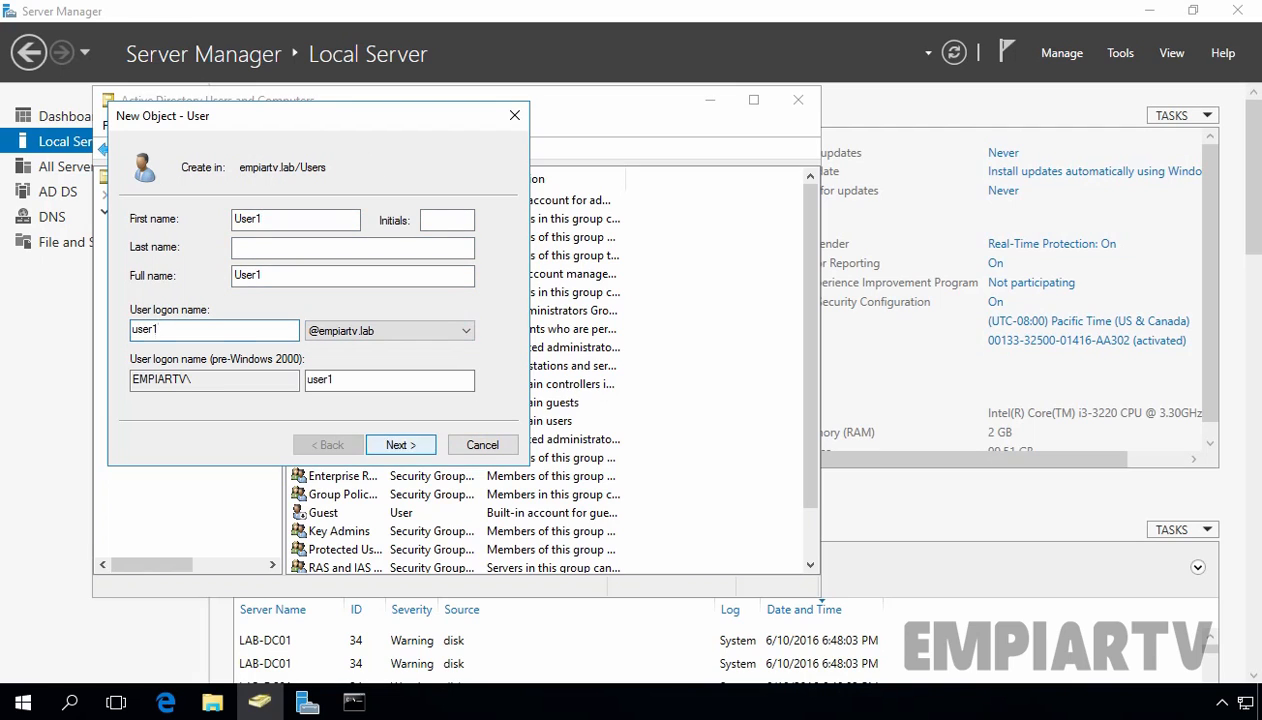
click(400, 444)
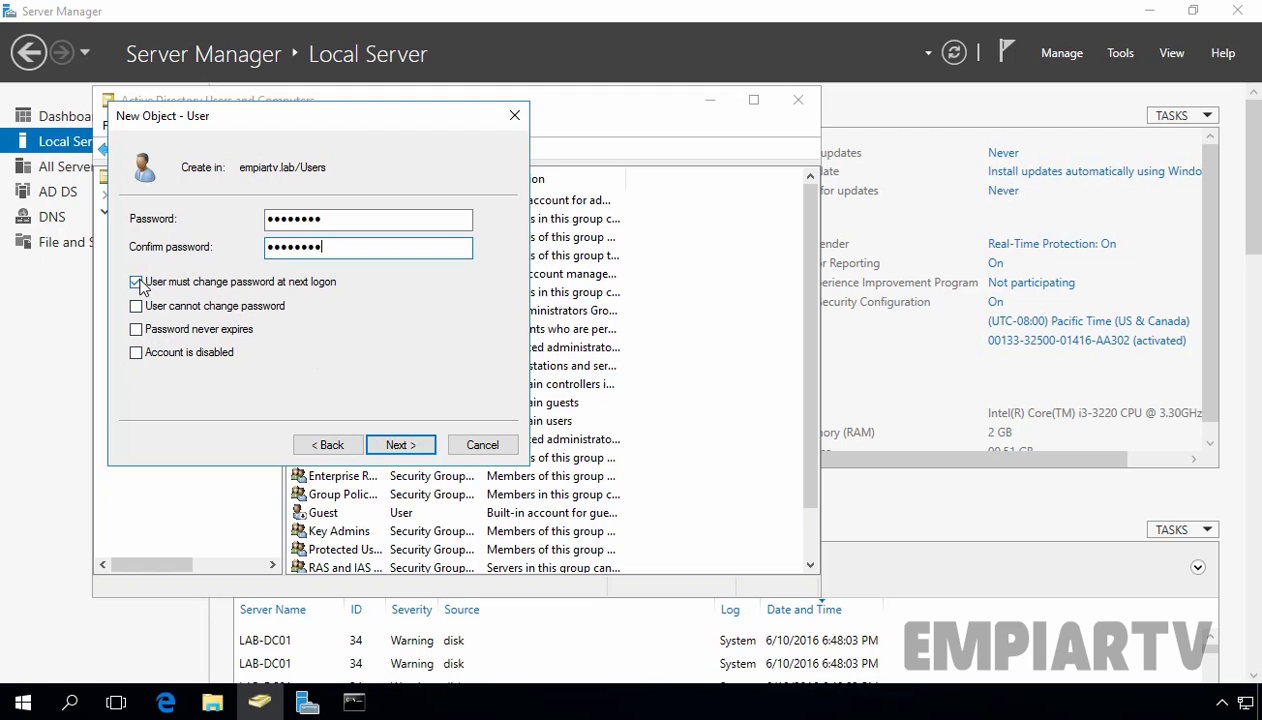
click(136, 280)
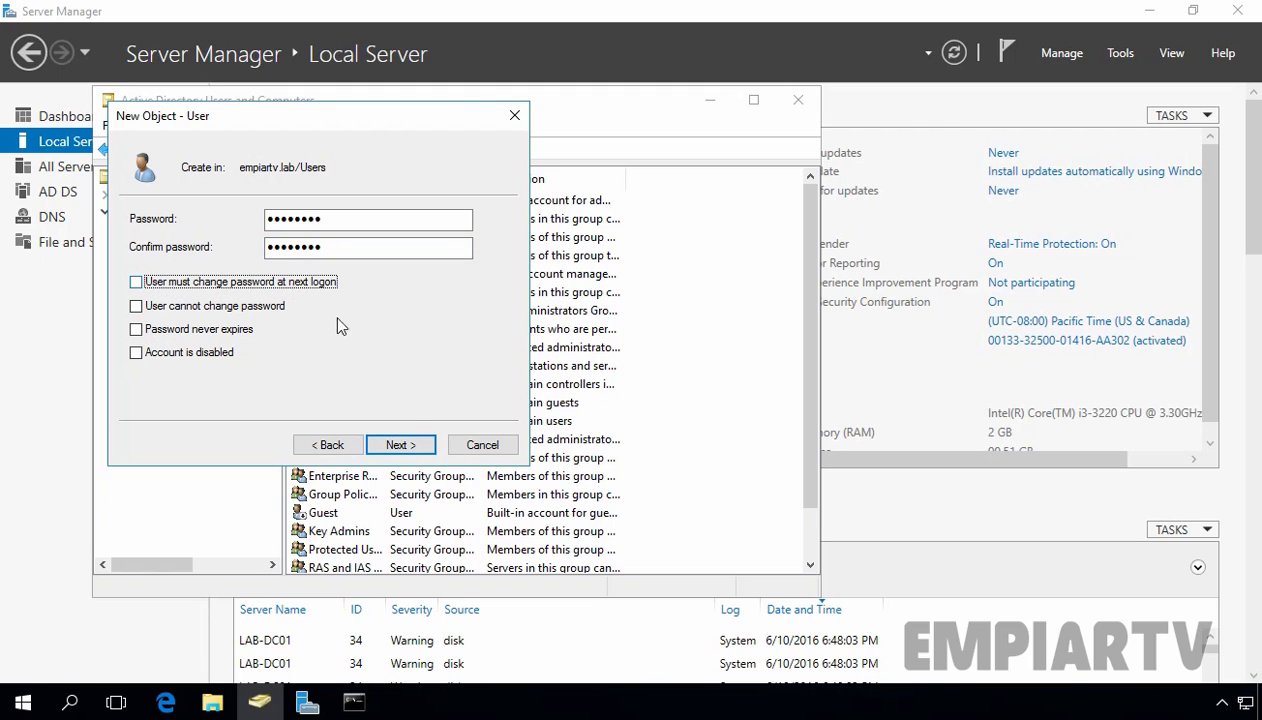
click(400, 444)
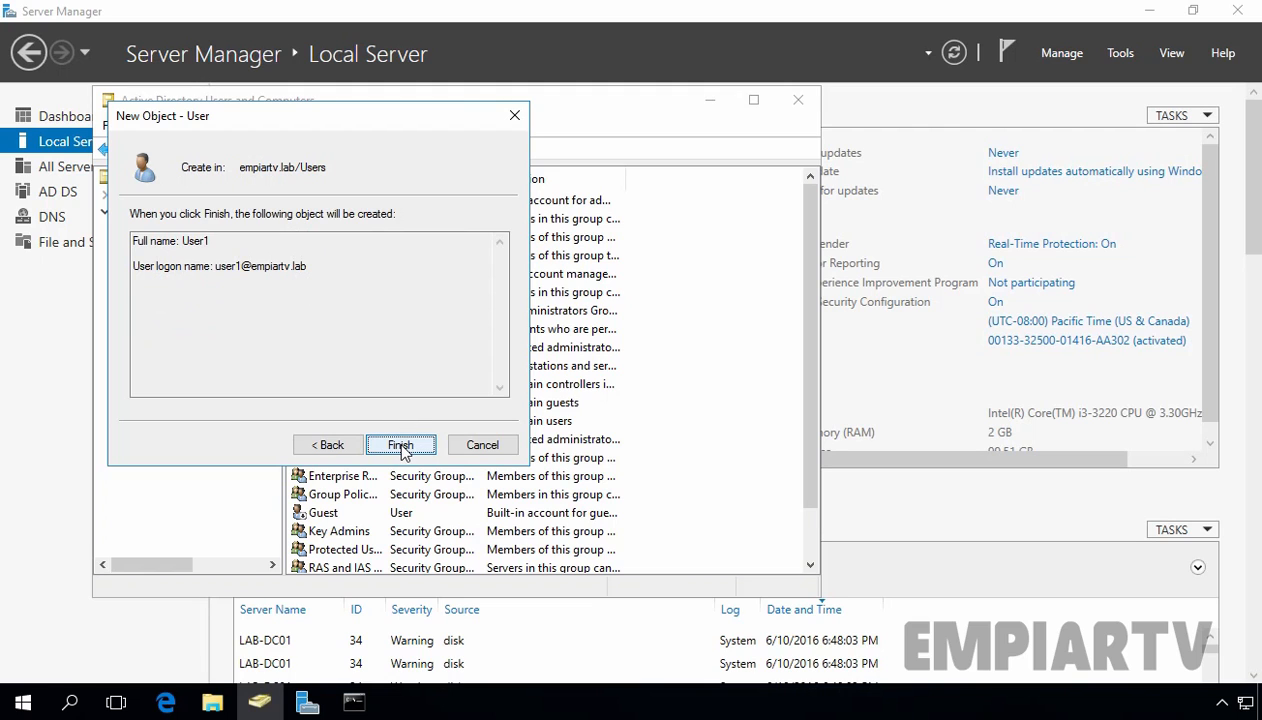
click(400, 444)
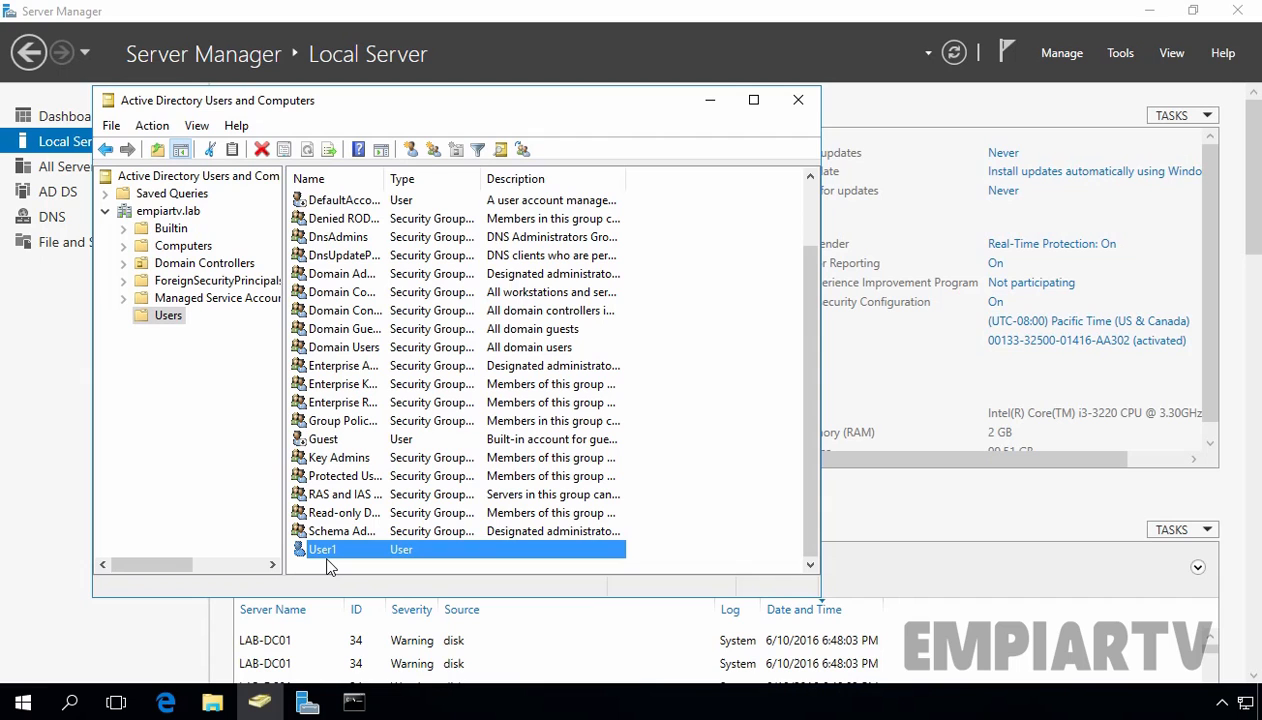
mouse_move(336, 556)
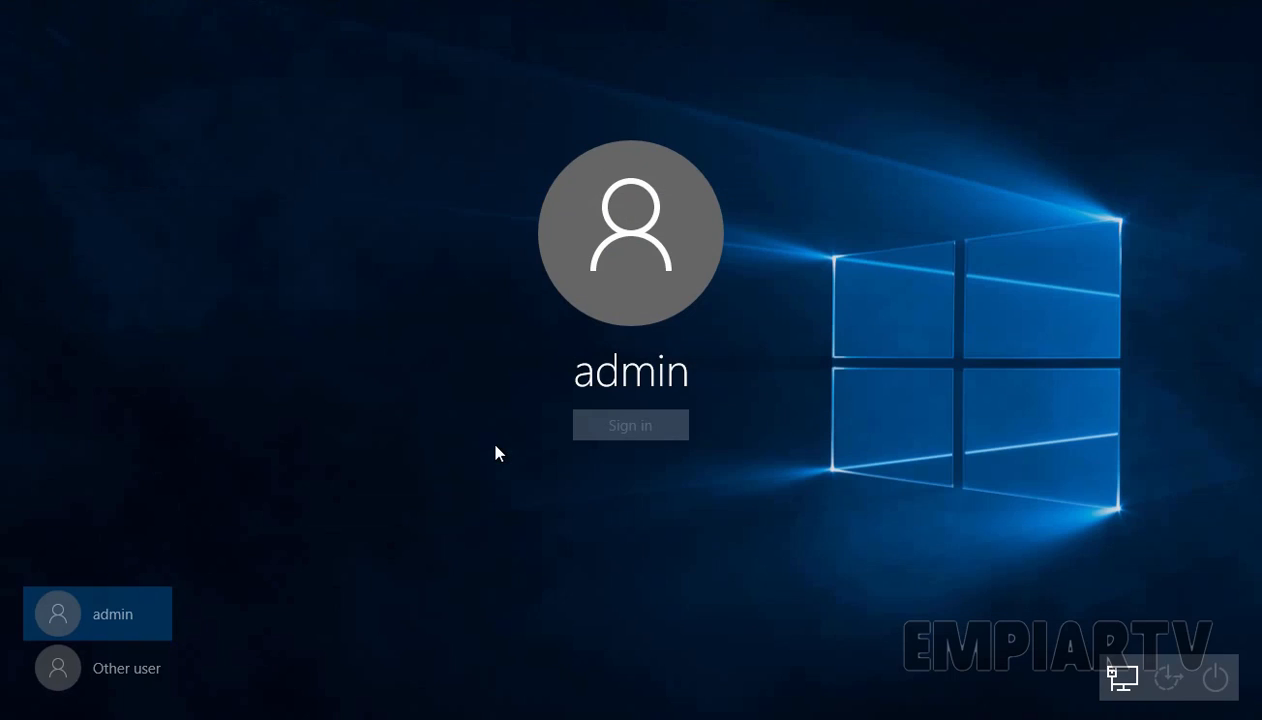
Sign in as Other user with user1 and its password to reach the domain desktop
click(96, 668)
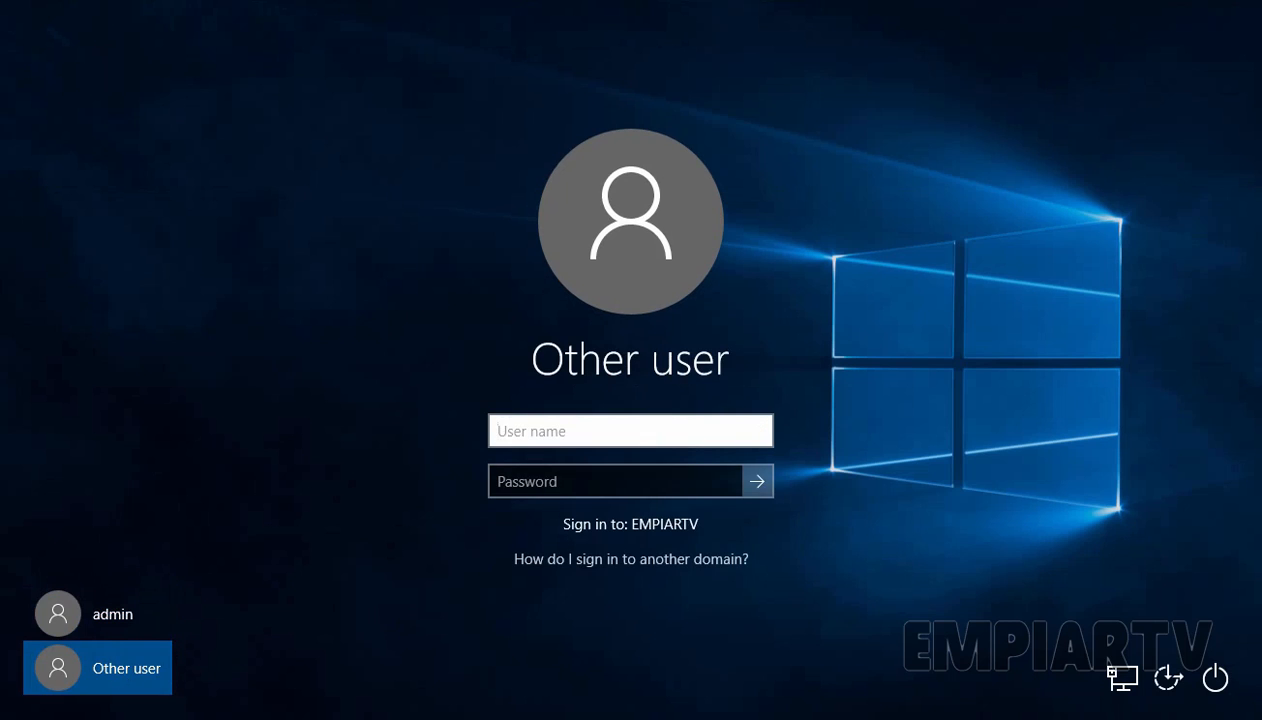
text(user1)
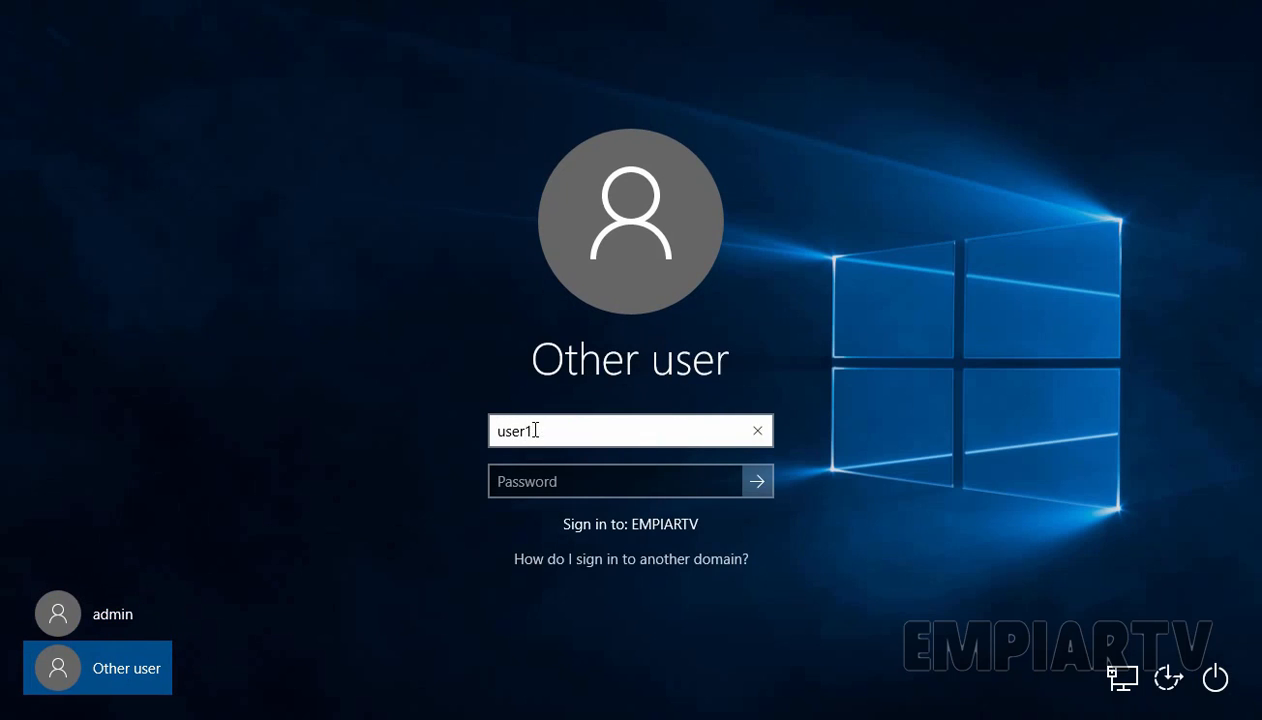
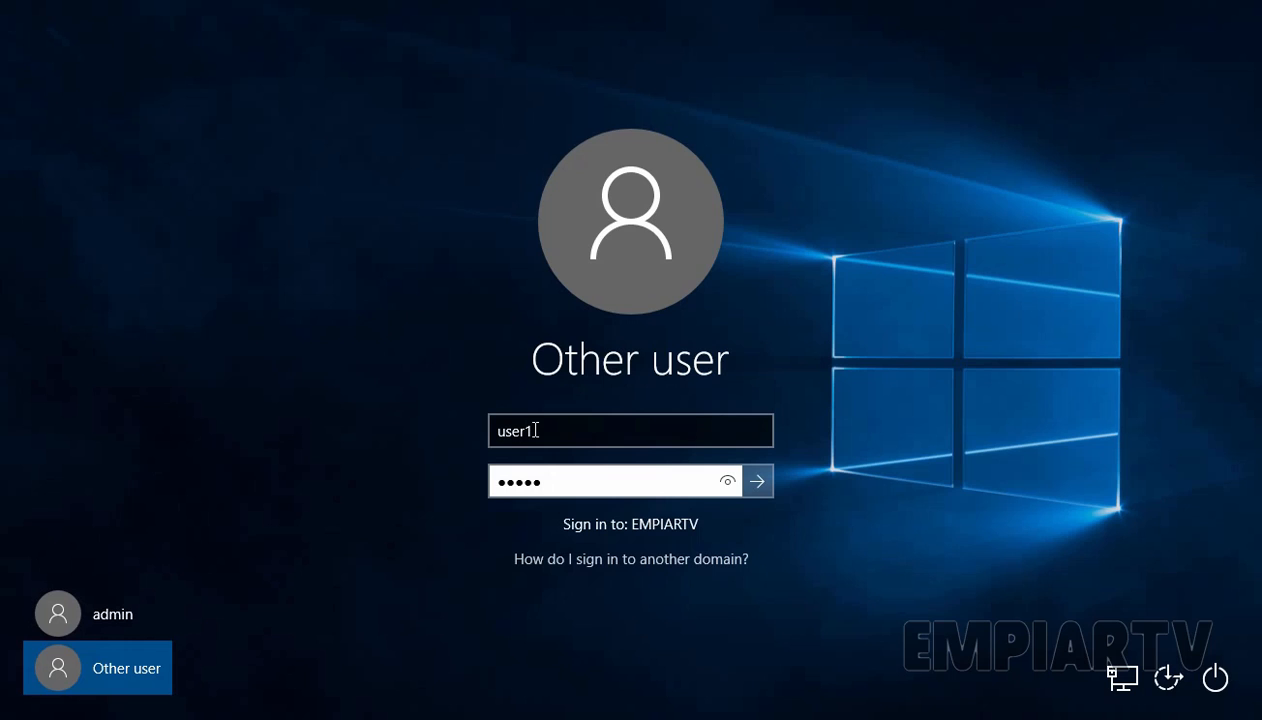
click(758, 480)
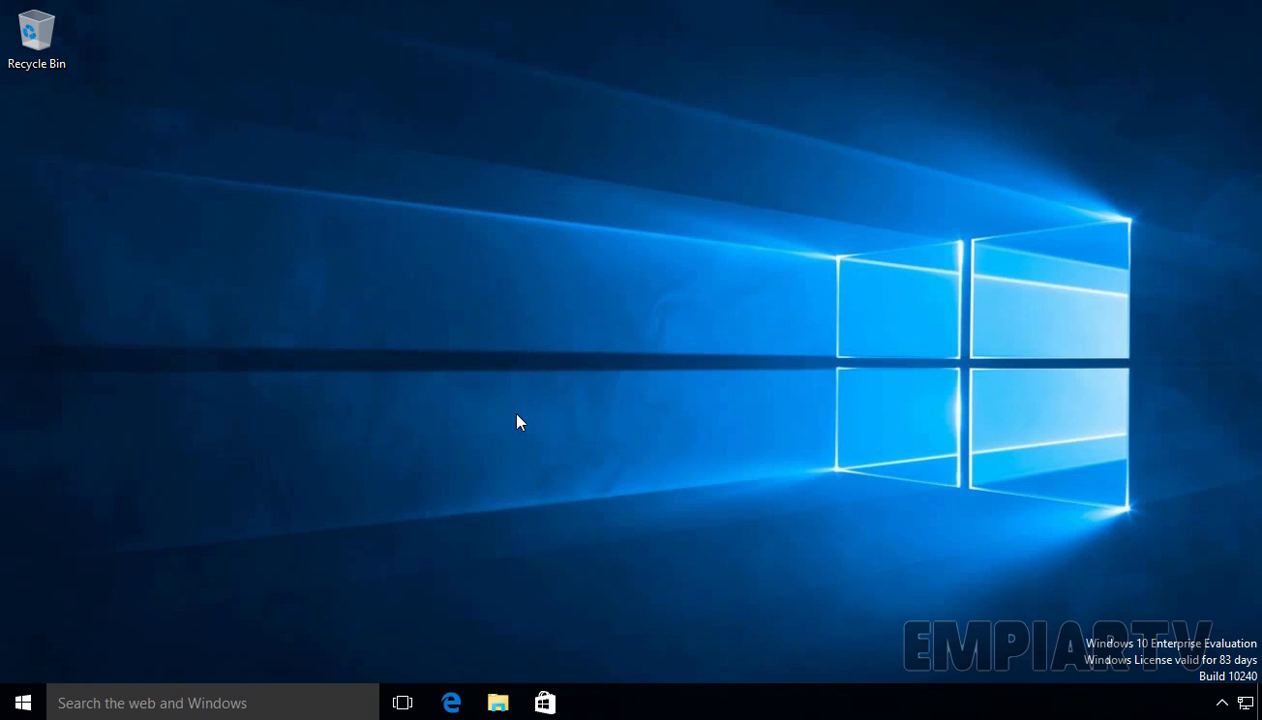
Show the System About page for LAB-CLI01, Windows 10 Enterprise Evaluation, organization EMPIARTV
click(22, 702)
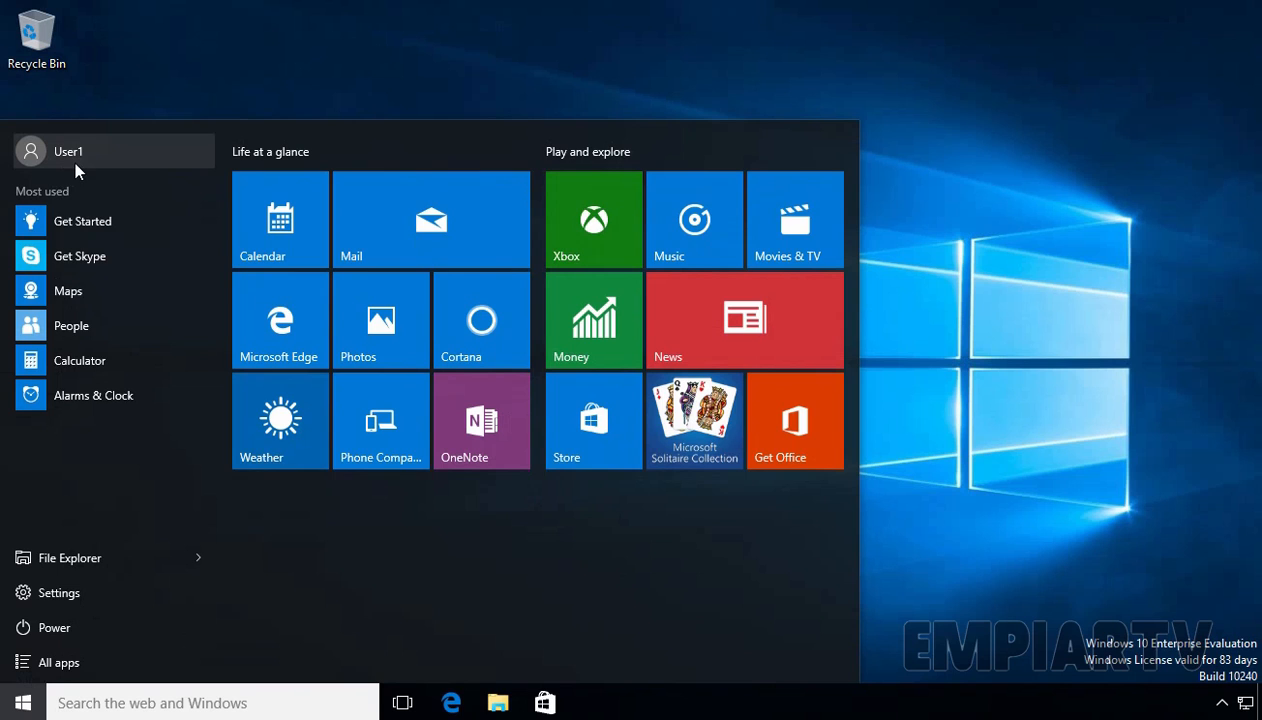
mouse_move(108, 520)
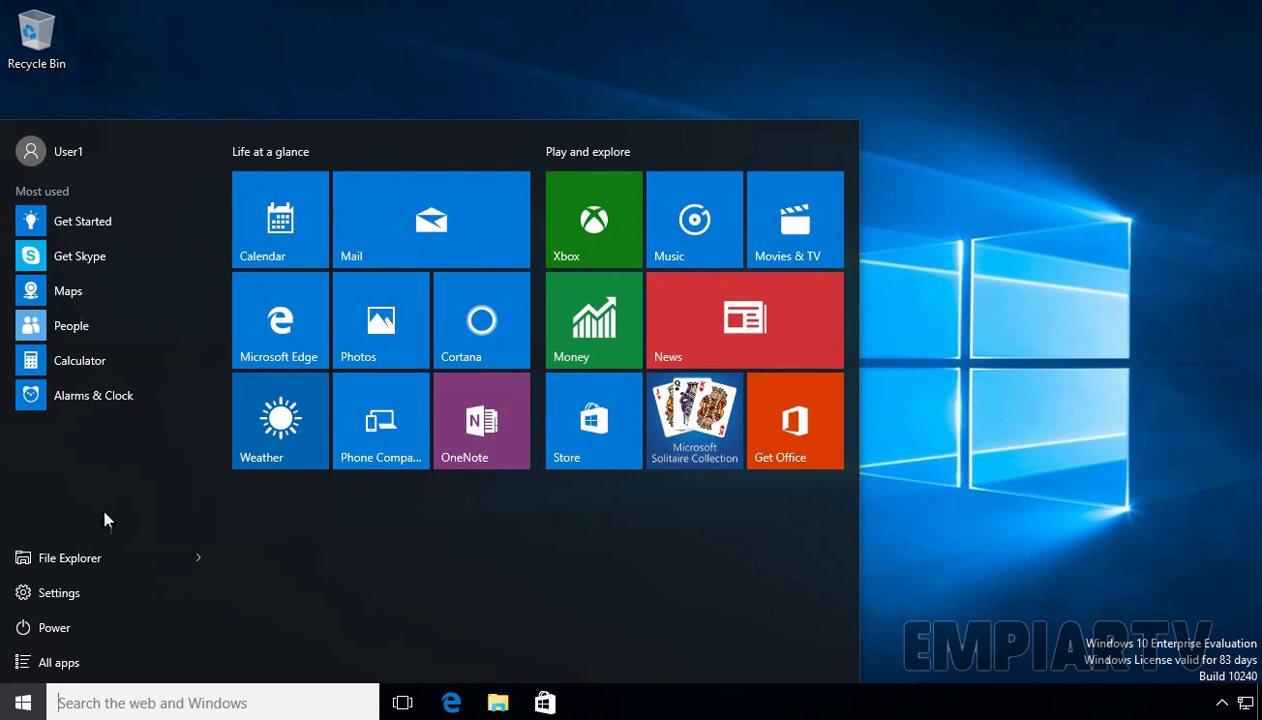
click(58, 592)
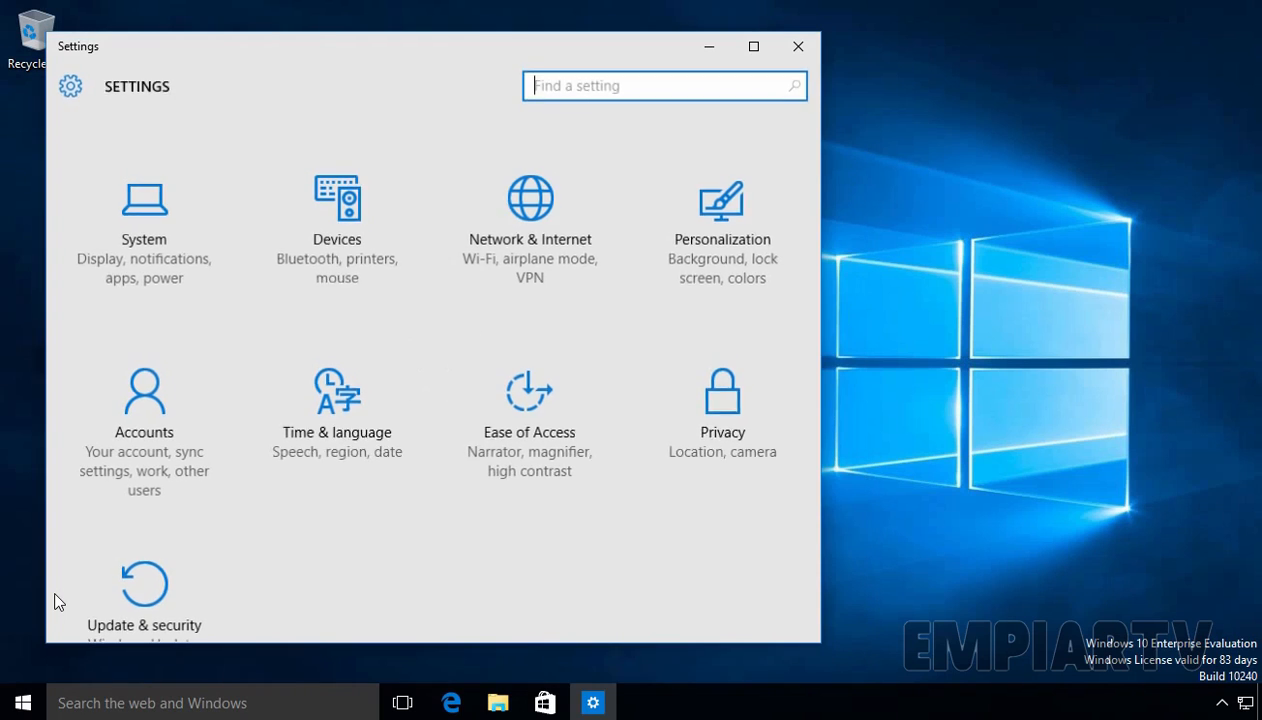
click(144, 216)
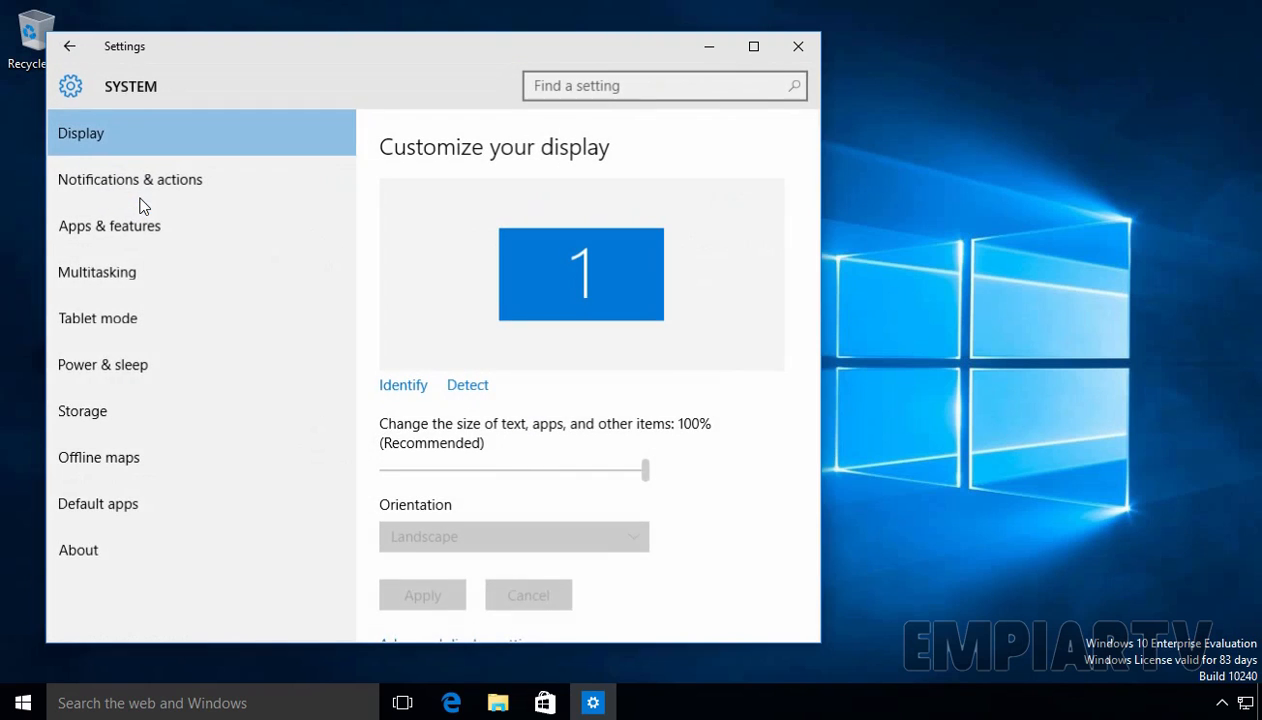
click(78, 550)
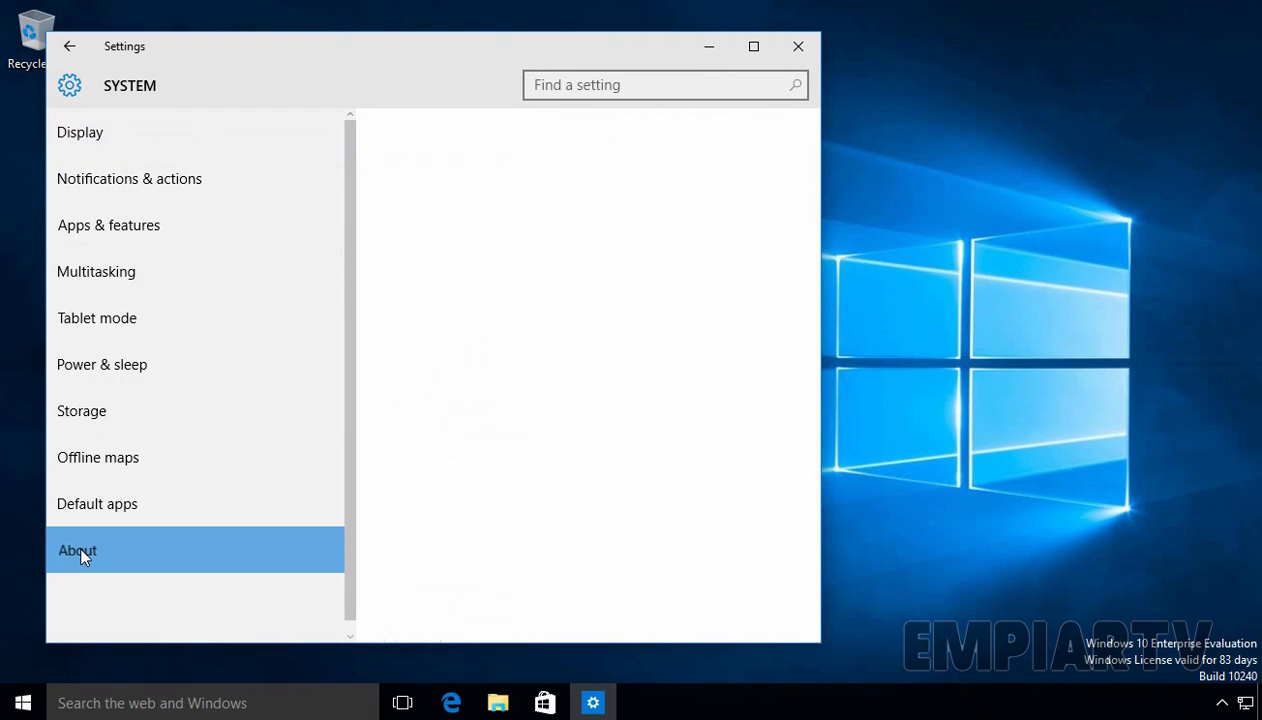
click(76, 550)
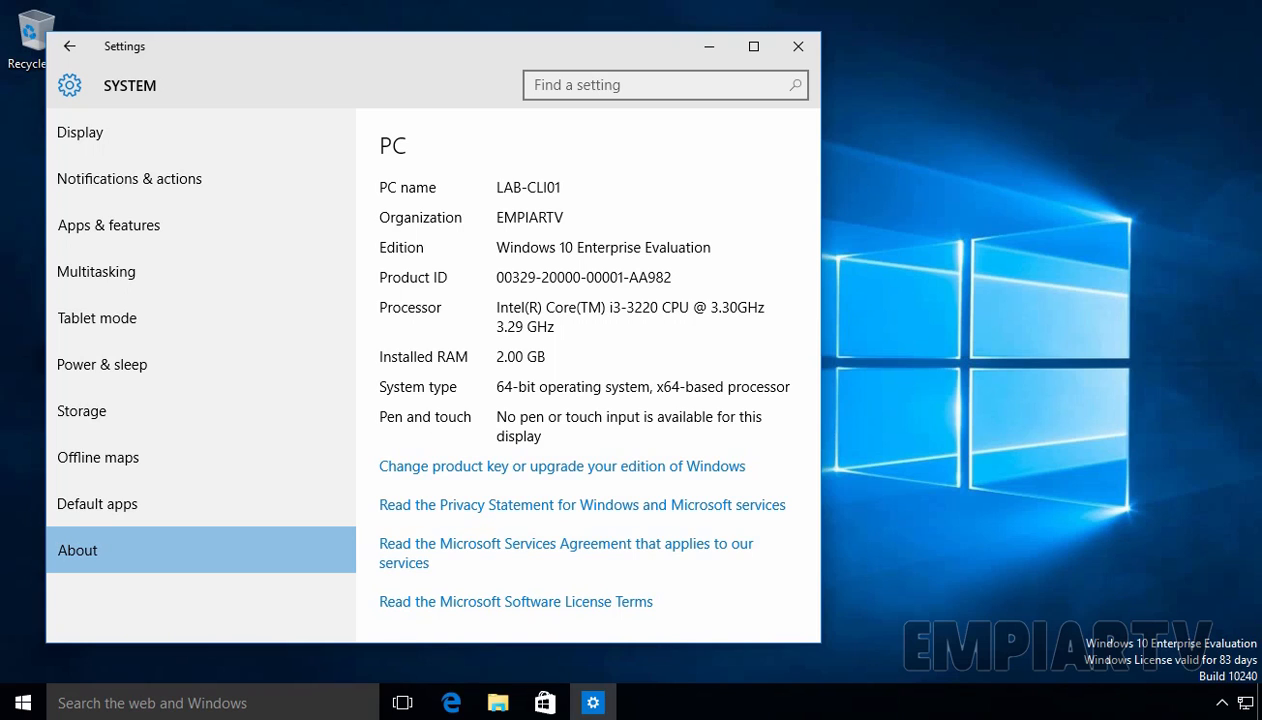
mouse_move(624, 346)
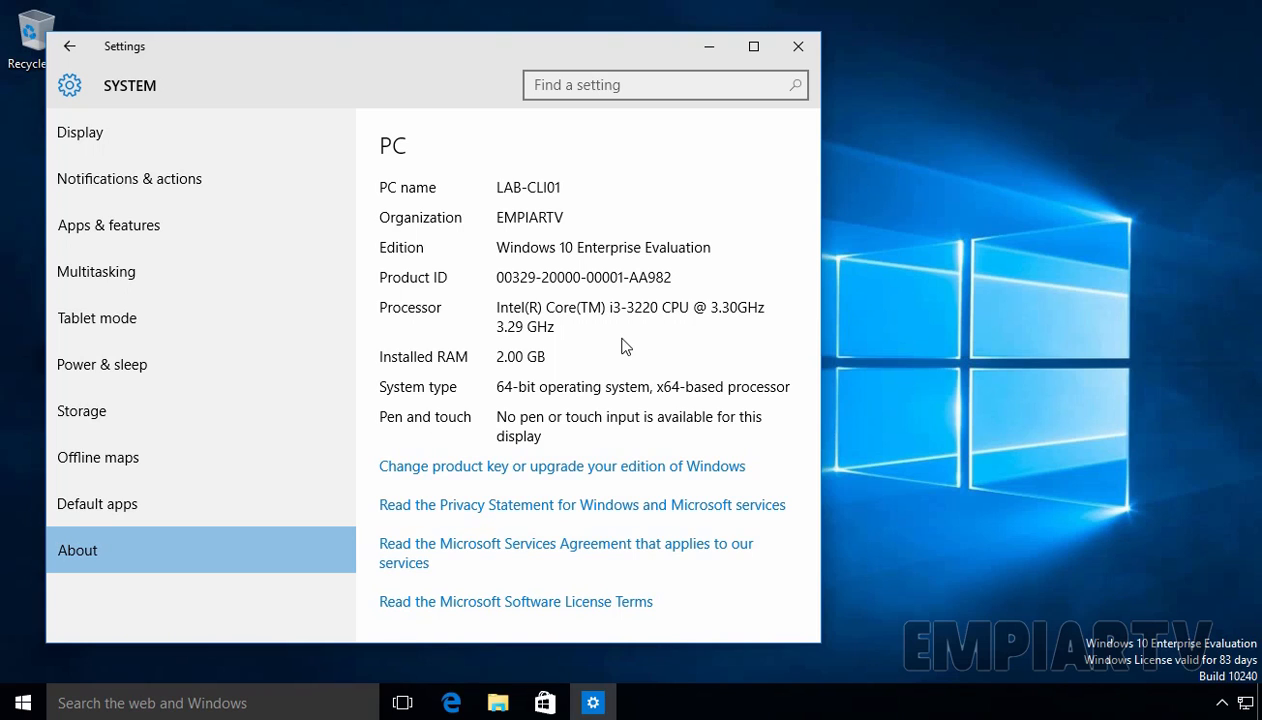